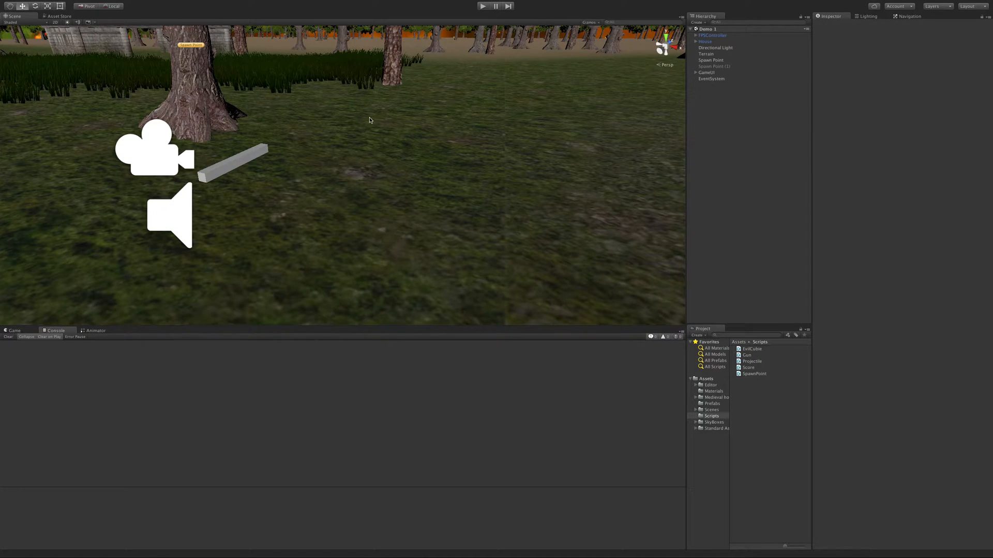
pyautogui.moveTo(437, 133)
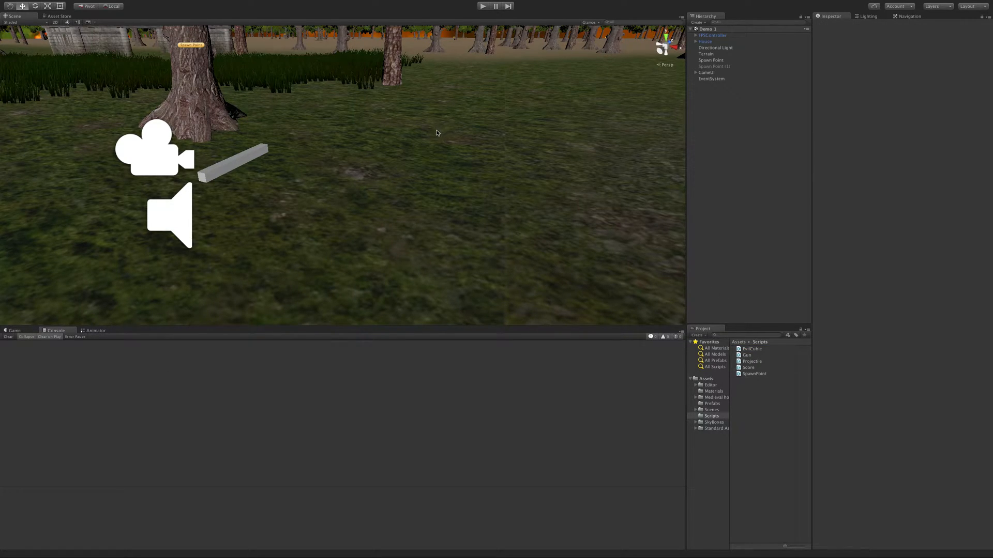
pyautogui.moveTo(341, 108)
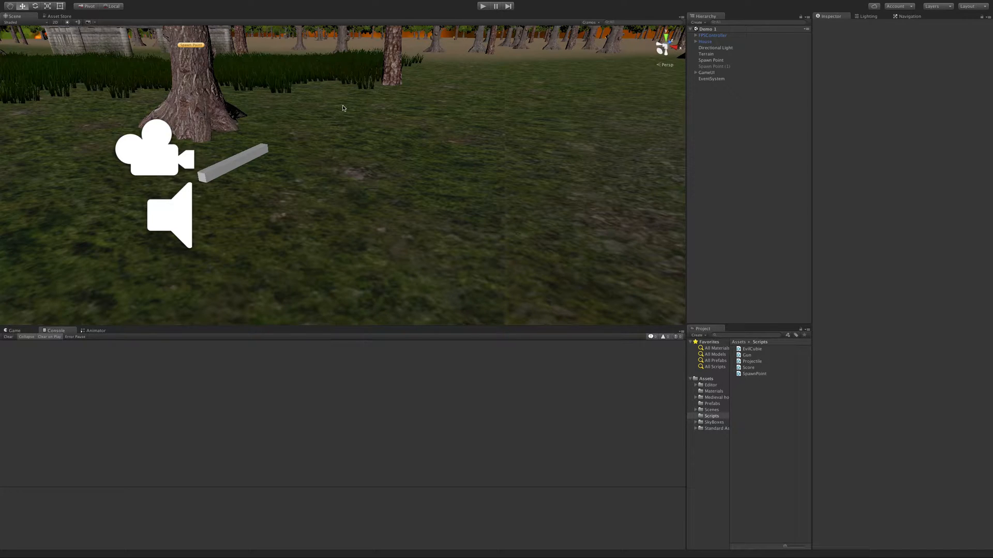
pyautogui.moveTo(205, 5)
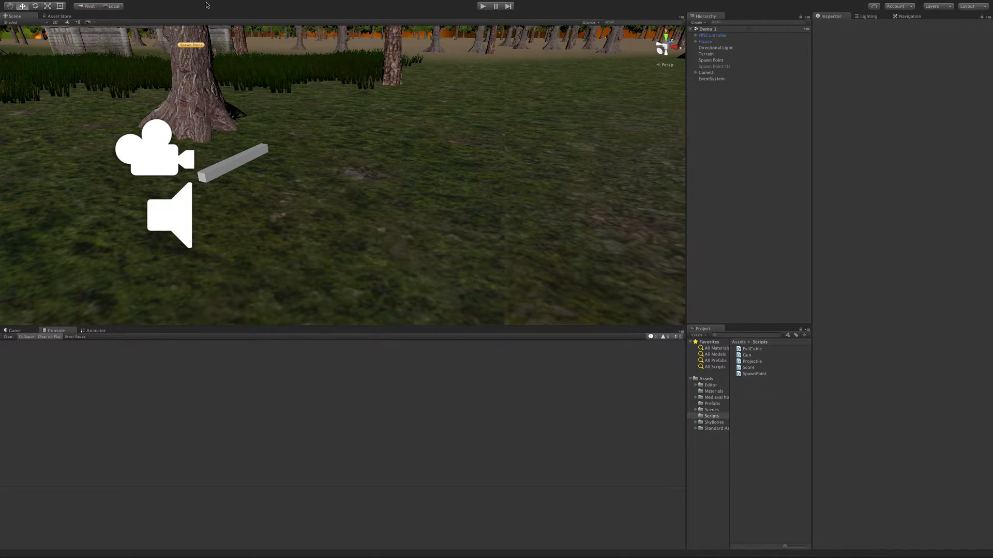
# Step: Create a new empty scene and save it as 'Main Menu' in the Scenes folder
pyautogui.click(46, 5)
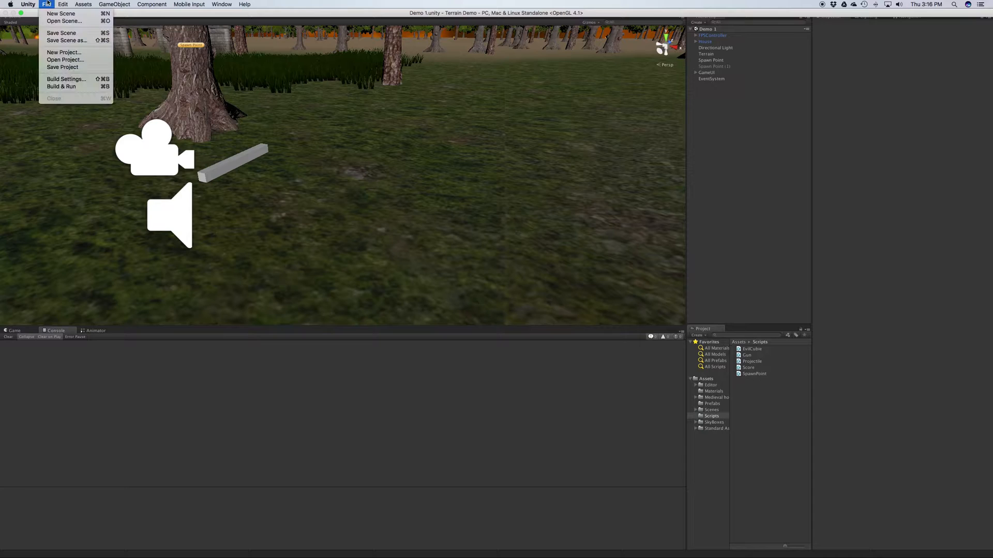
pyautogui.moveTo(61, 14)
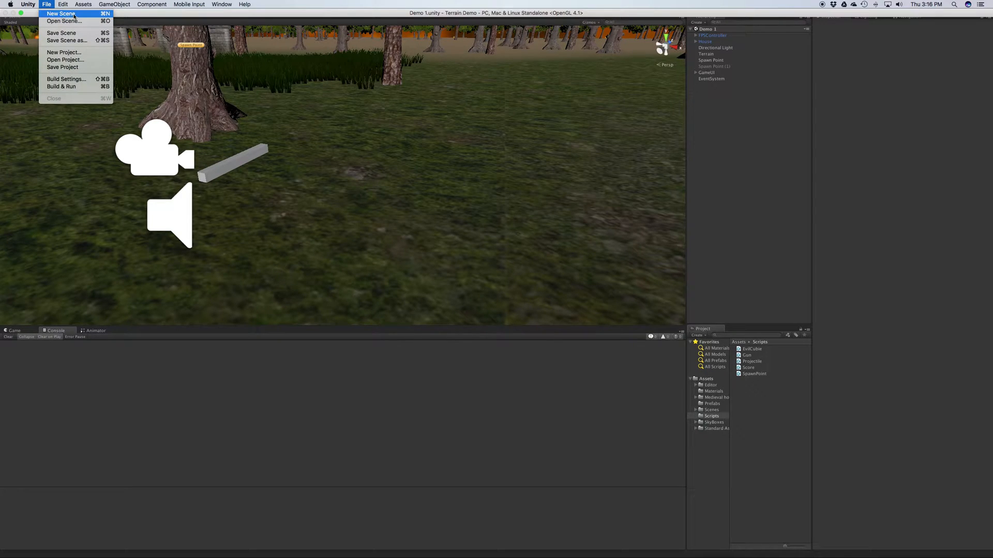
pyautogui.click(60, 14)
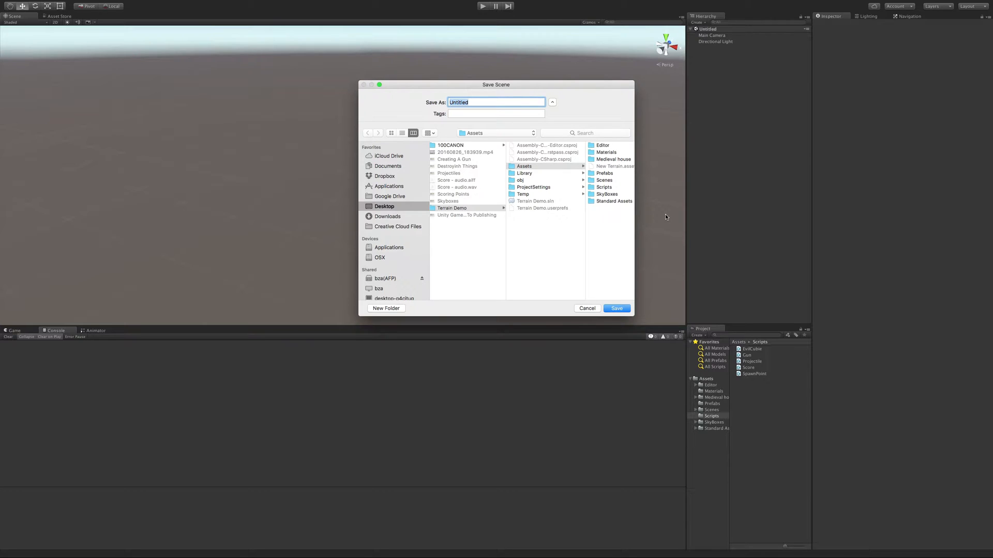
pyautogui.write('Main Menu')
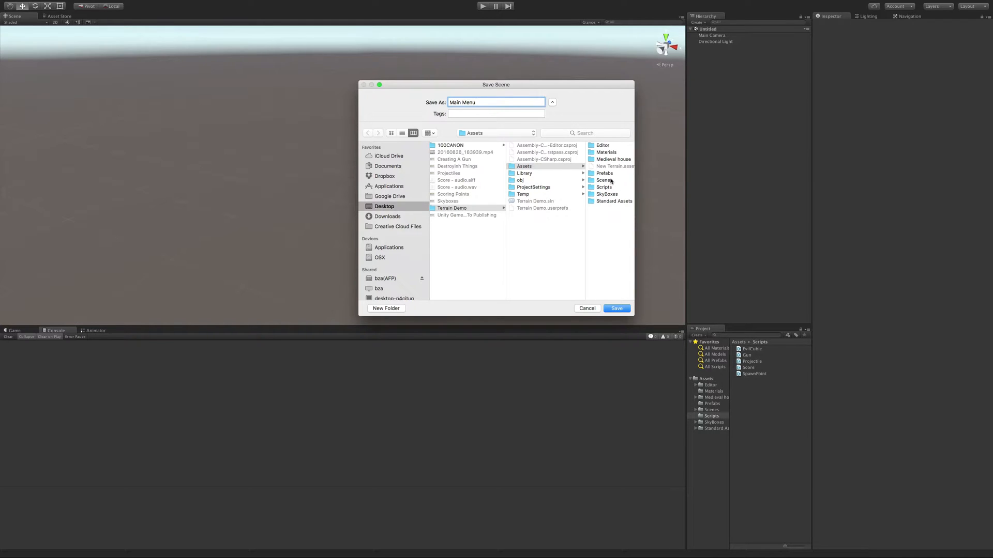
pyautogui.click(604, 180)
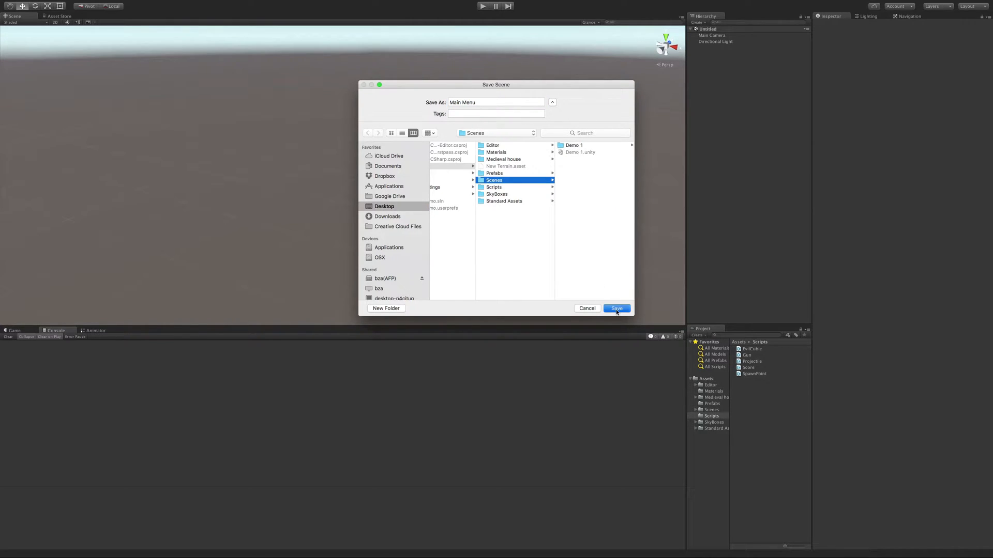
pyautogui.click(615, 308)
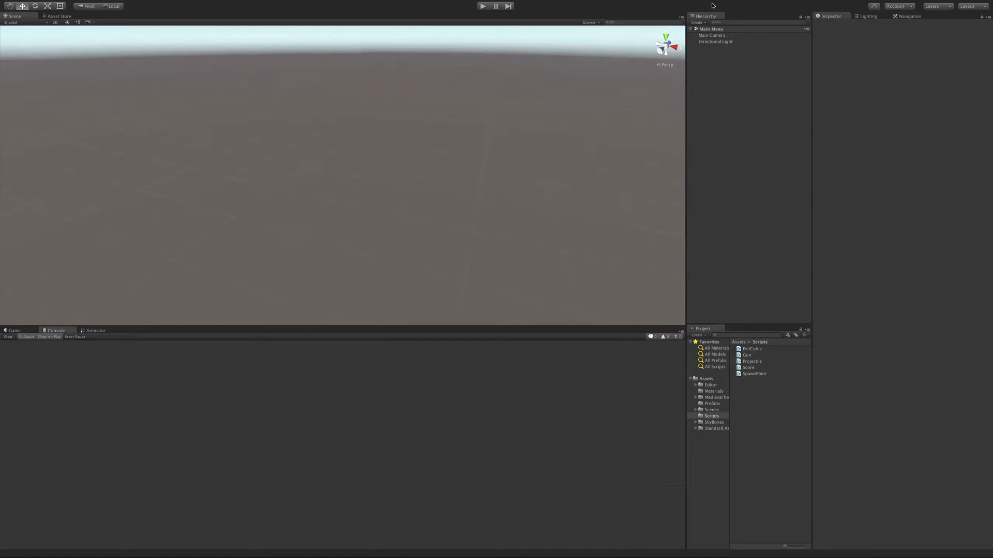
pyautogui.moveTo(557, 314)
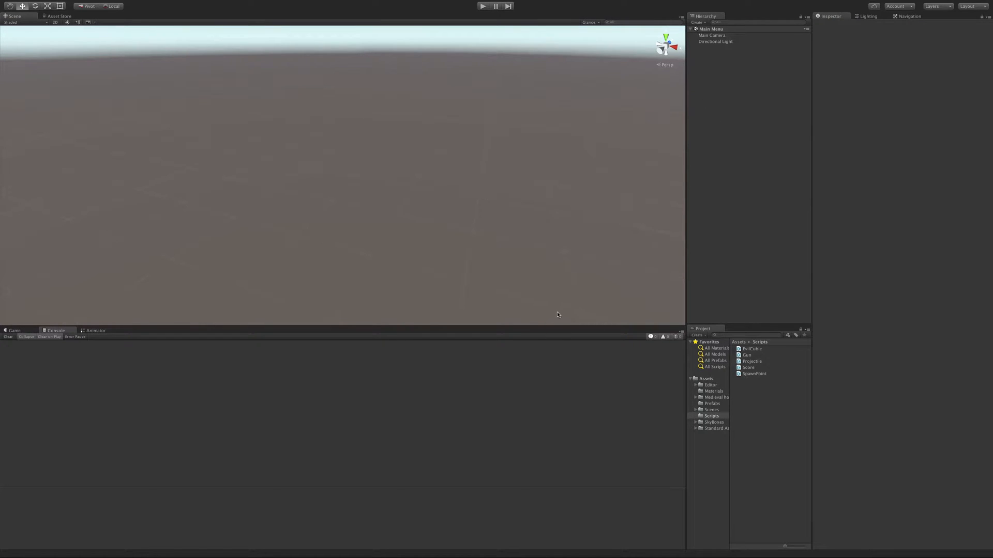
pyautogui.moveTo(696, 175)
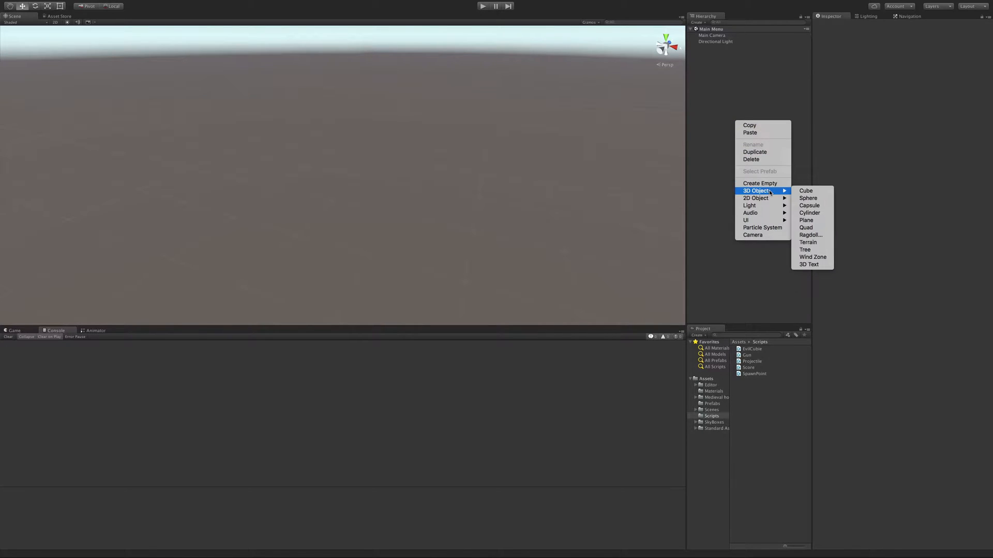
# Step: Add a sphere, reset its Transform to the origin, and preview it in the Game view
pyautogui.click(808, 198)
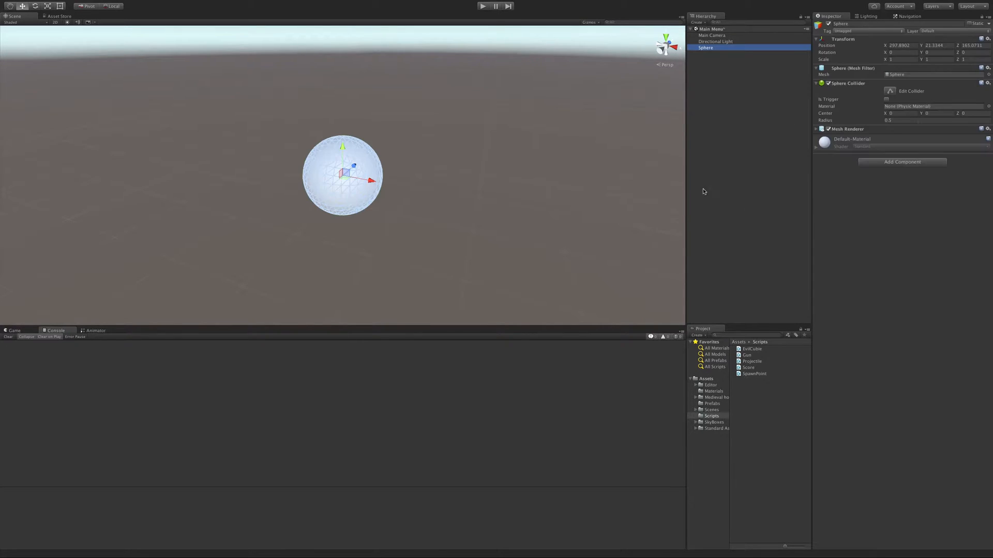
pyautogui.click(984, 39)
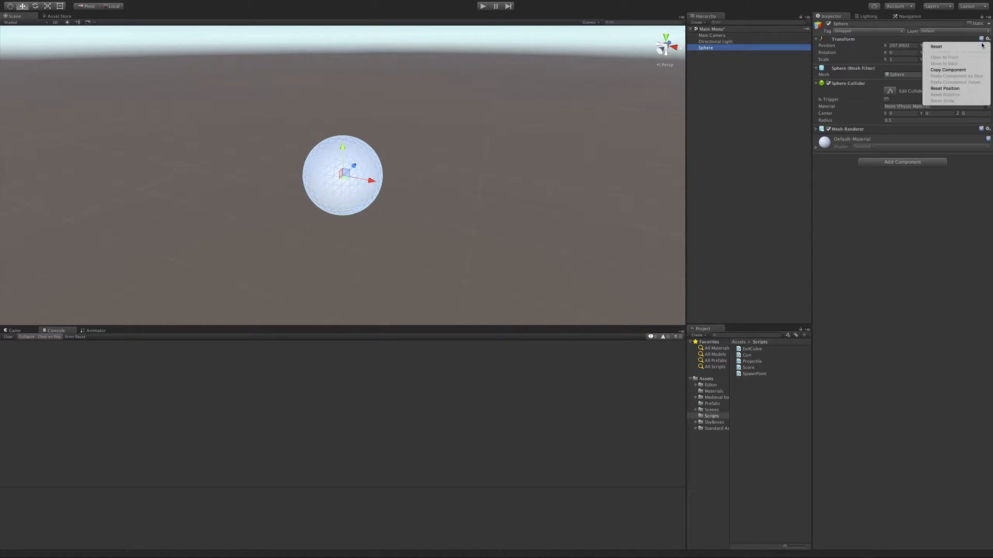
pyautogui.click(945, 88)
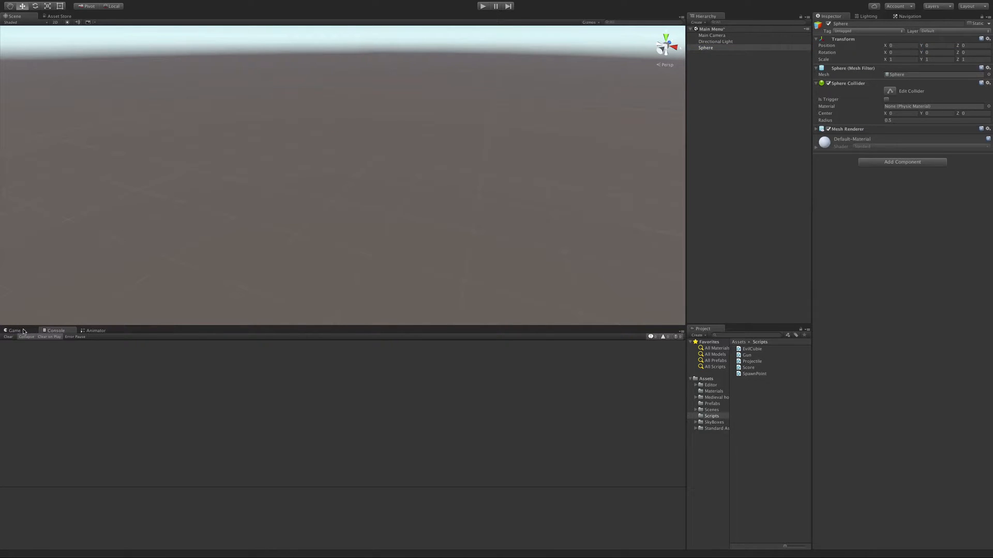
pyautogui.click(14, 330)
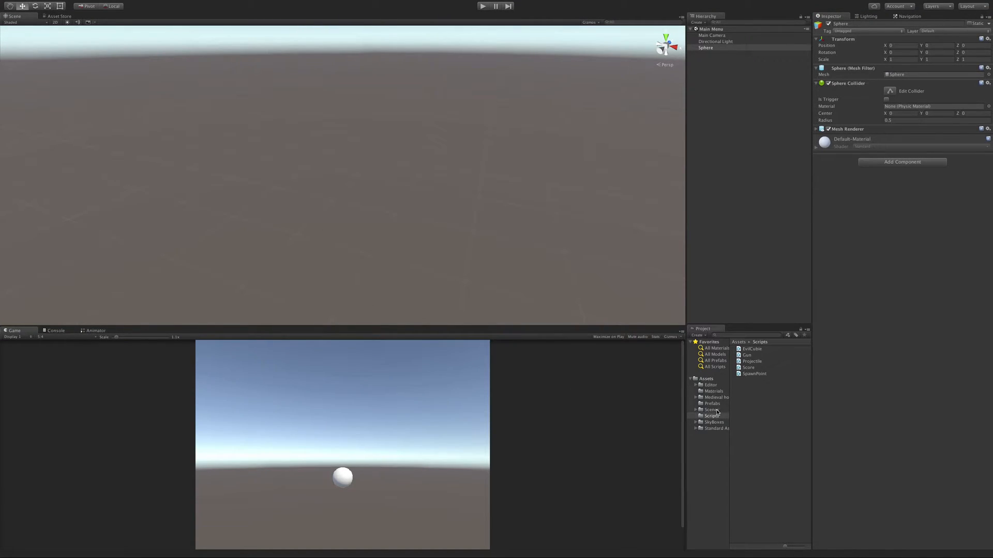
# Step: Reopen the Demo 1 scene from the Scenes folder
pyautogui.click(711, 410)
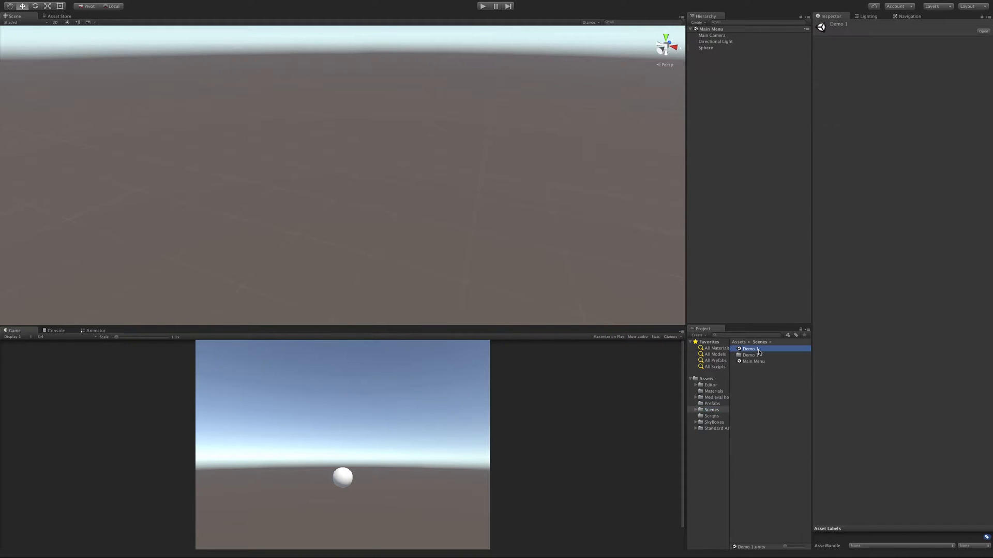
pyautogui.doubleClick(750, 349)
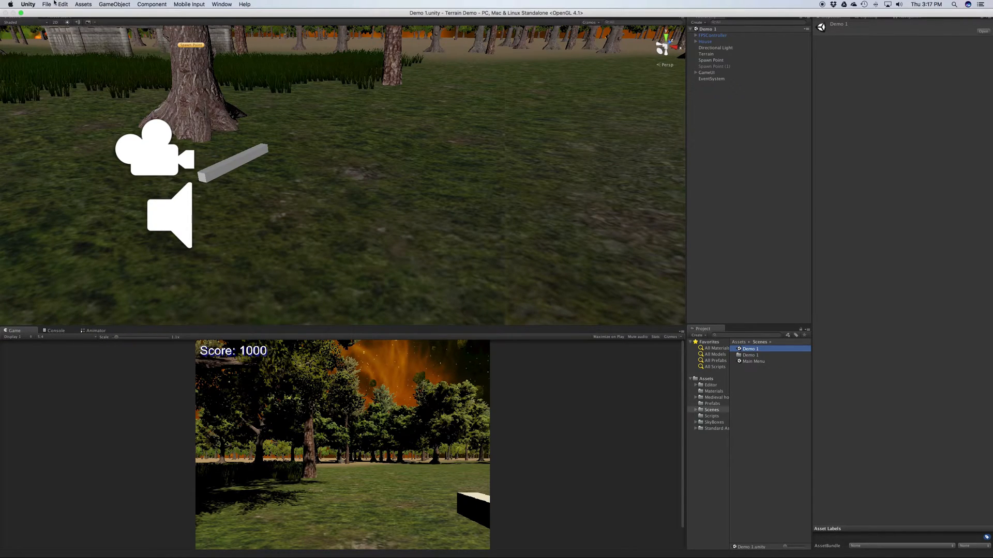
pyautogui.click(46, 5)
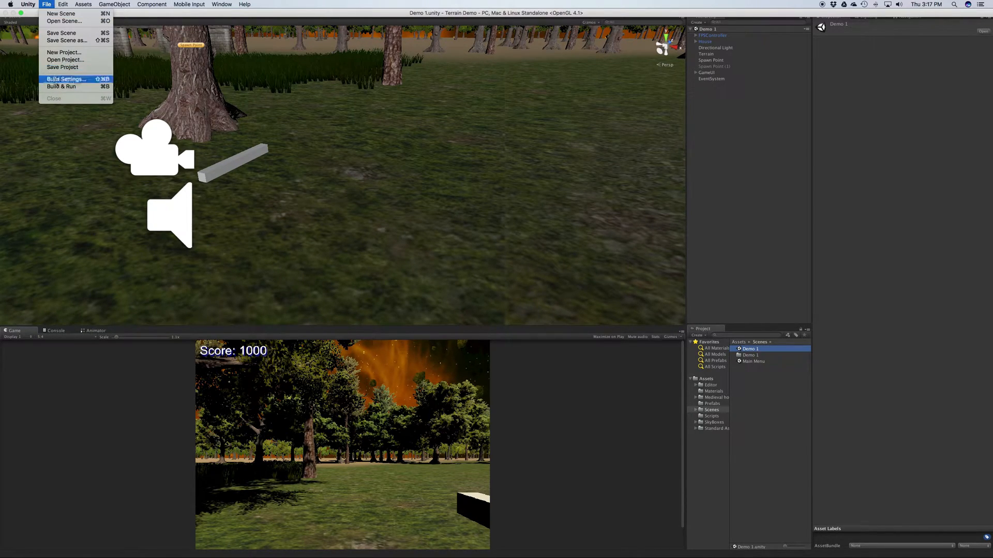
# Step: Add the open Demo 1 scene to Scenes In Build in Build Settings
pyautogui.click(66, 79)
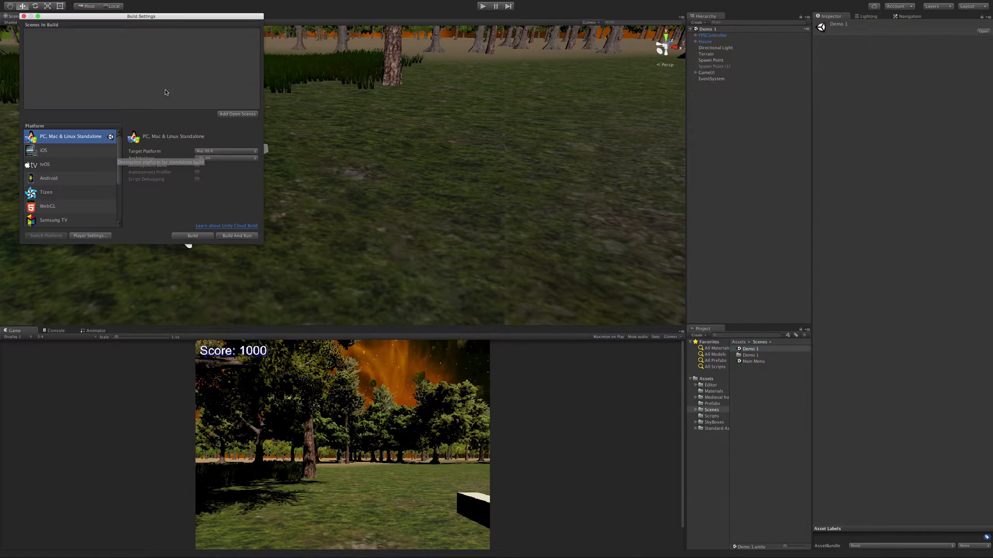
pyautogui.moveTo(607, 205)
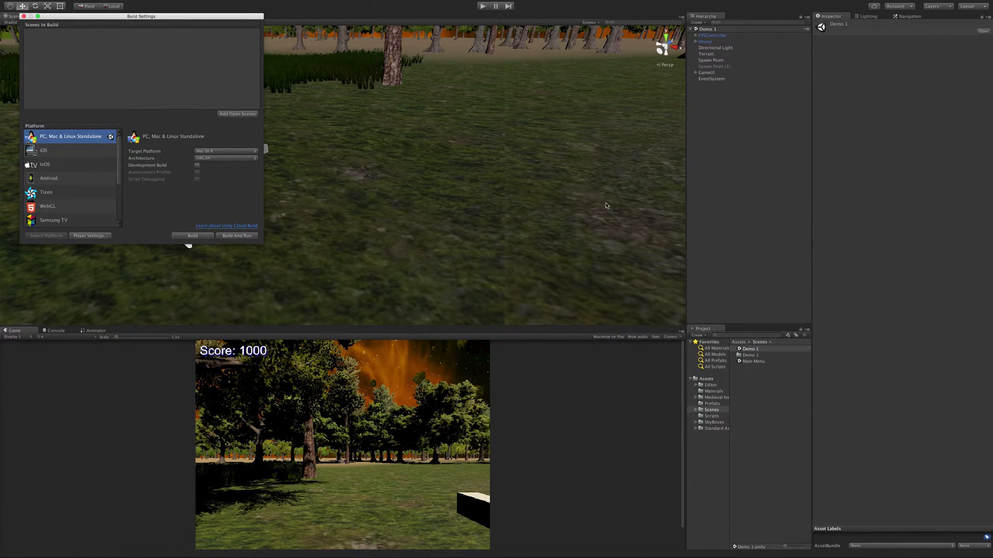
pyautogui.moveTo(246, 127)
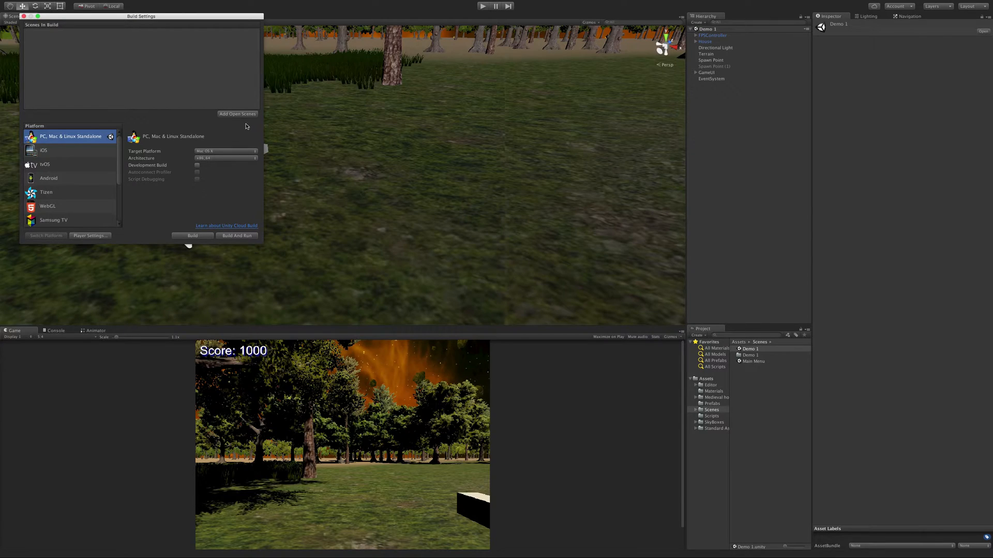
pyautogui.moveTo(325, 146)
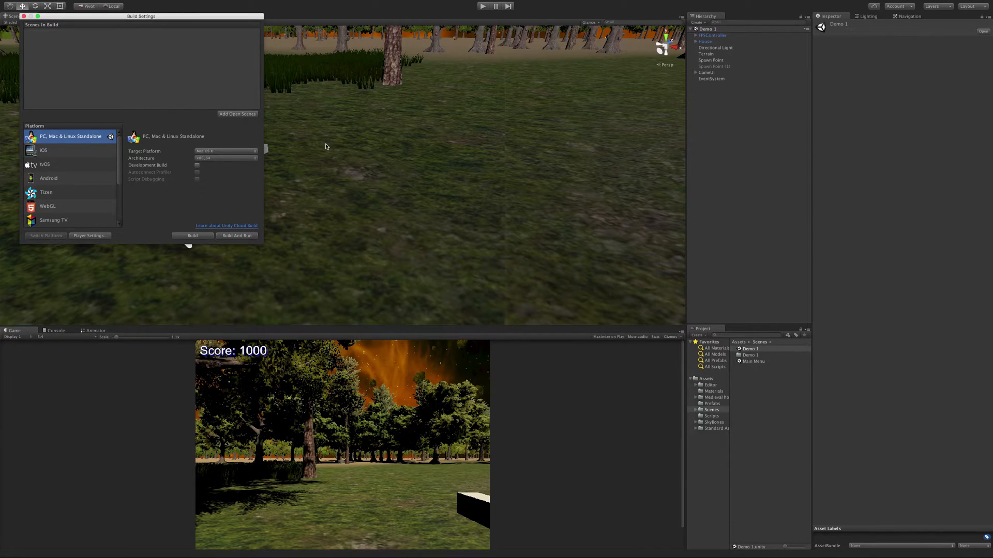
pyautogui.click(237, 114)
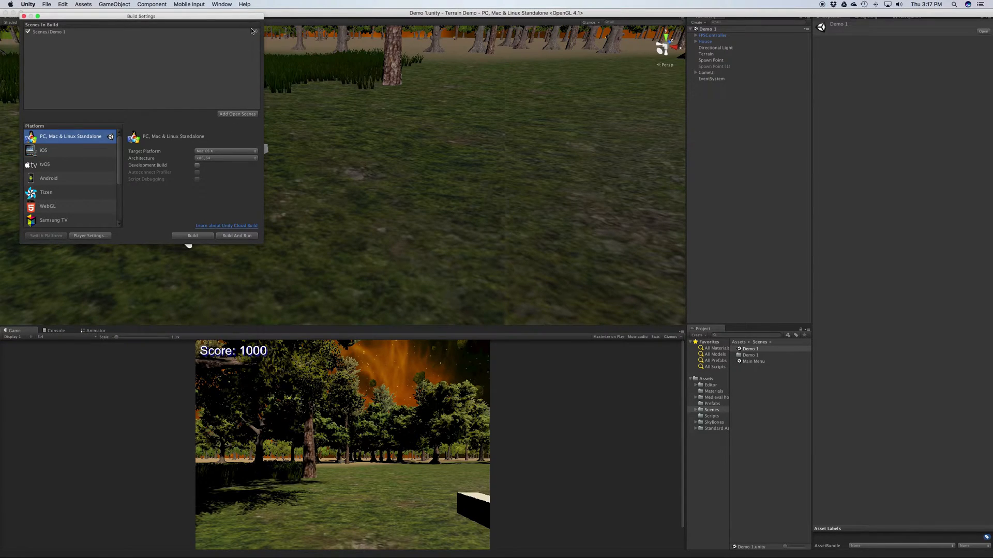
pyautogui.click(482, 6)
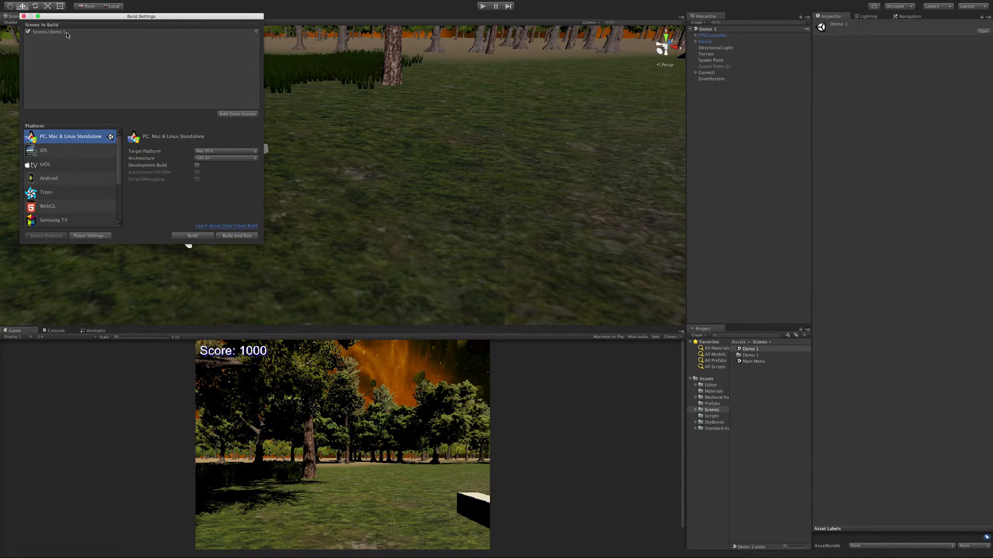
pyautogui.click(48, 32)
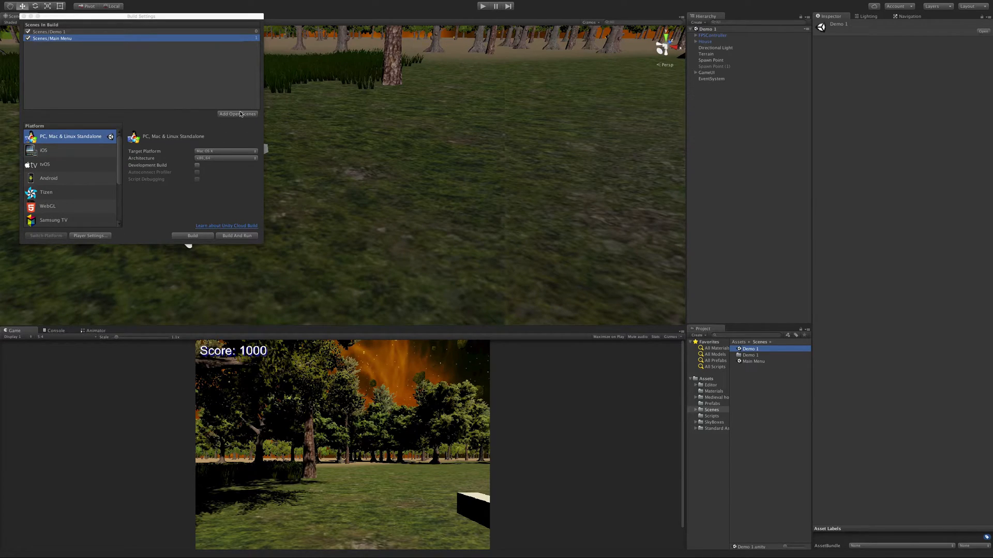
pyautogui.moveTo(195, 105)
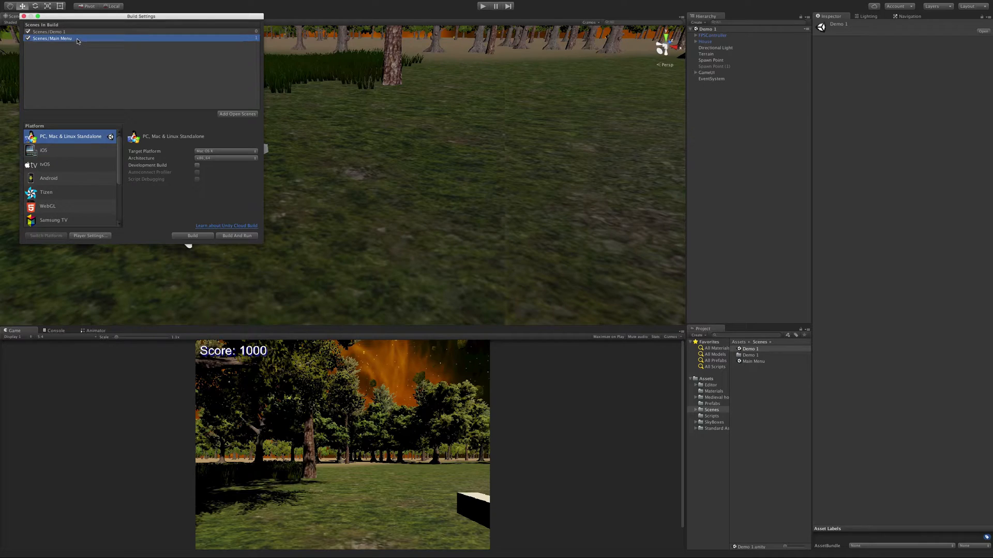
pyautogui.moveTo(65, 31)
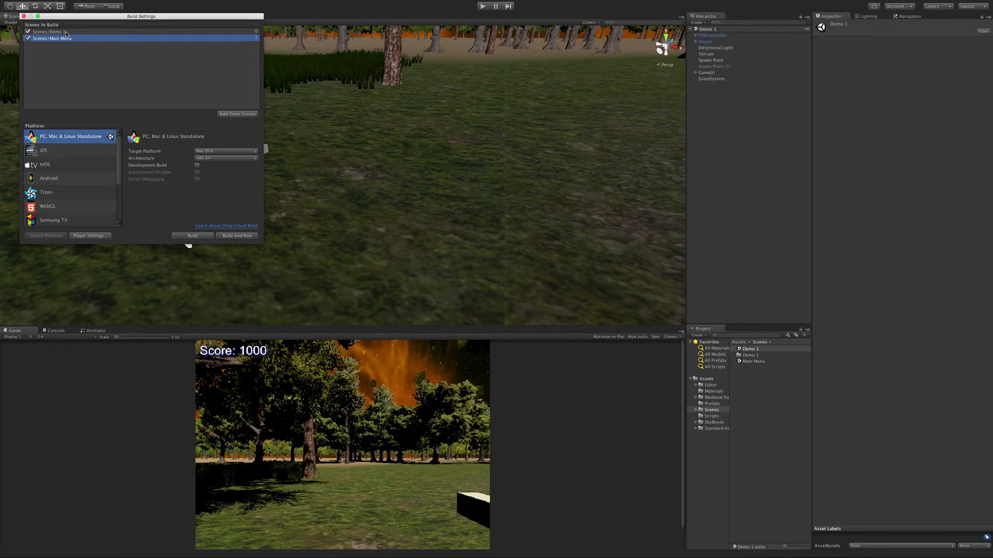
# Step: Reorder Scenes In Build so Main Menu comes before Demo 1
pyautogui.click(63, 32)
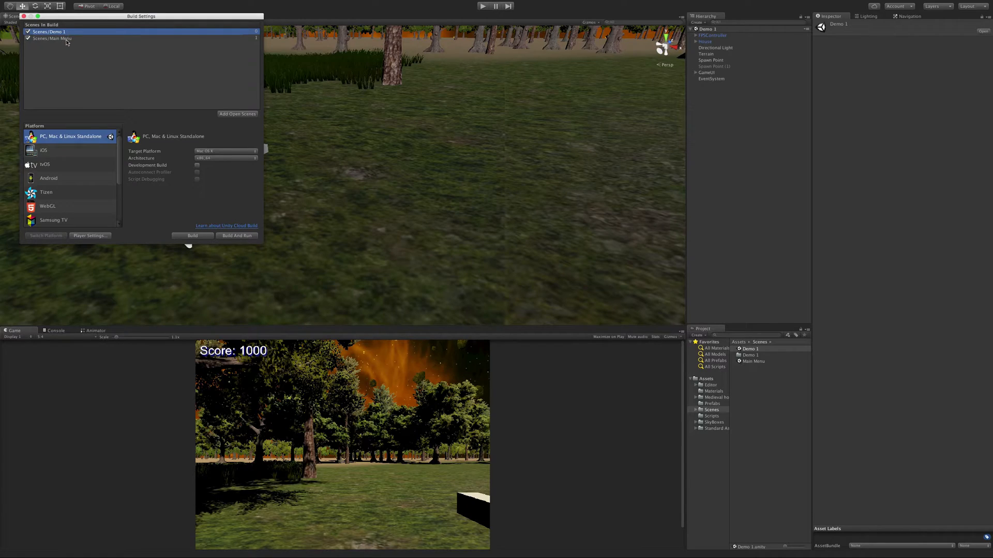
pyautogui.click(51, 38)
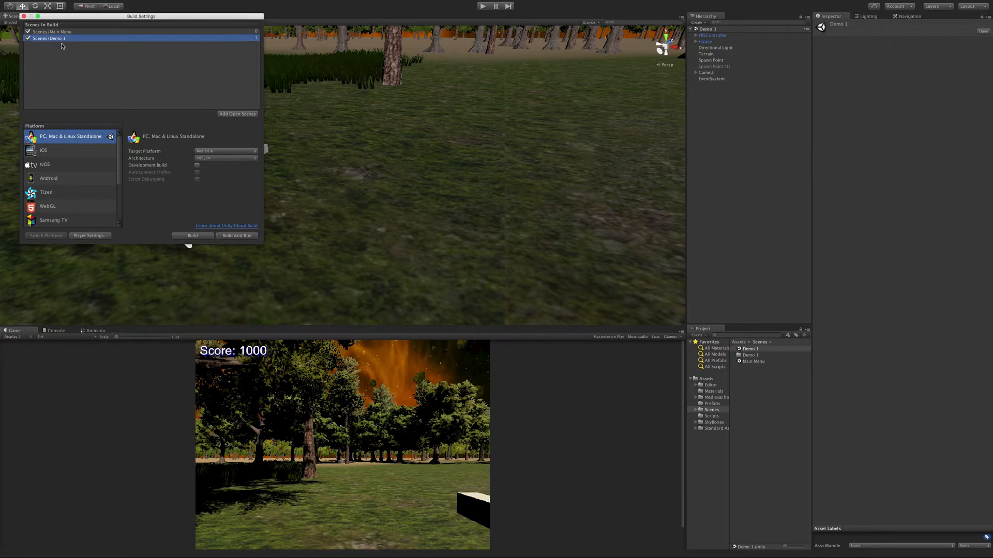
pyautogui.moveTo(261, 28)
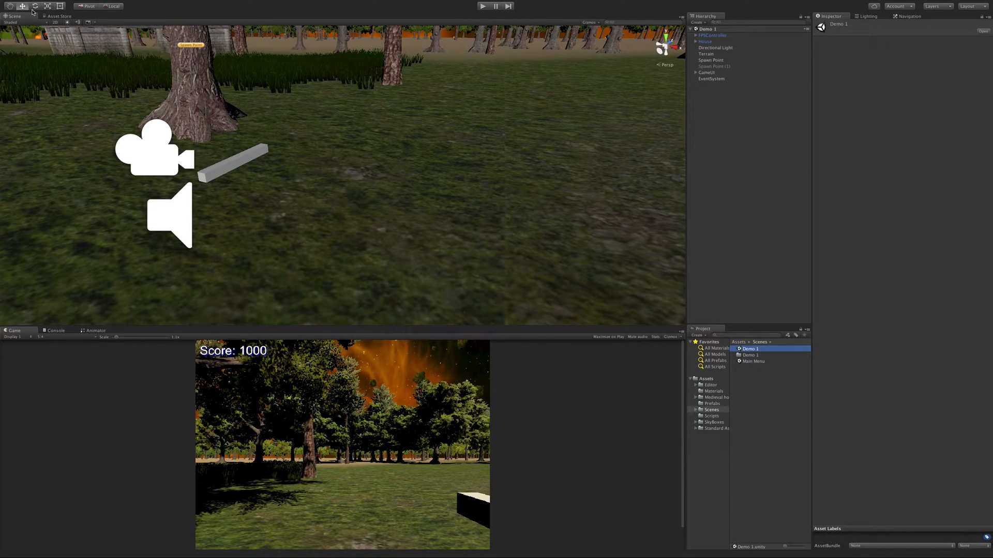
pyautogui.moveTo(489, 314)
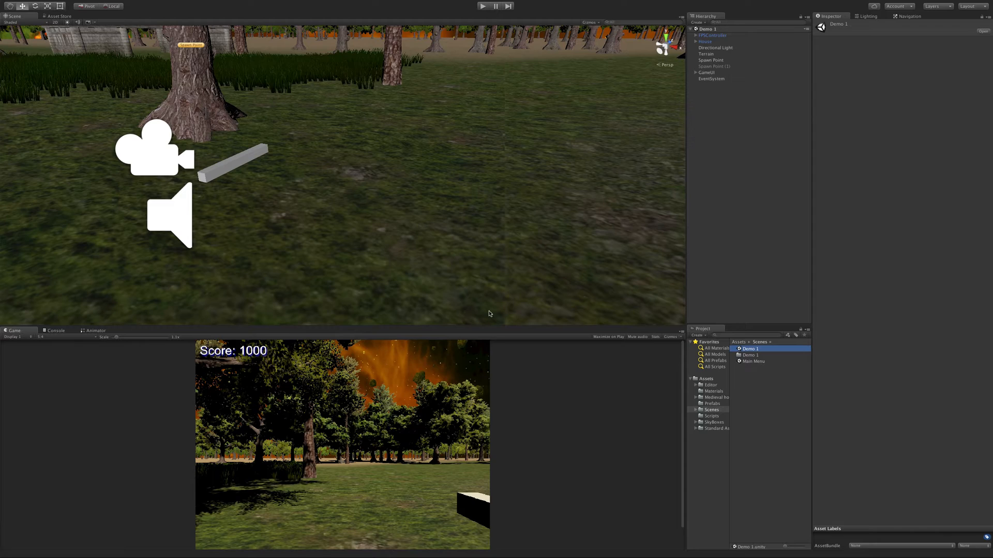
# Step: Make the Evil Cubie prefab's Box Collider a trigger and open its EvilCubie script
pyautogui.click(711, 403)
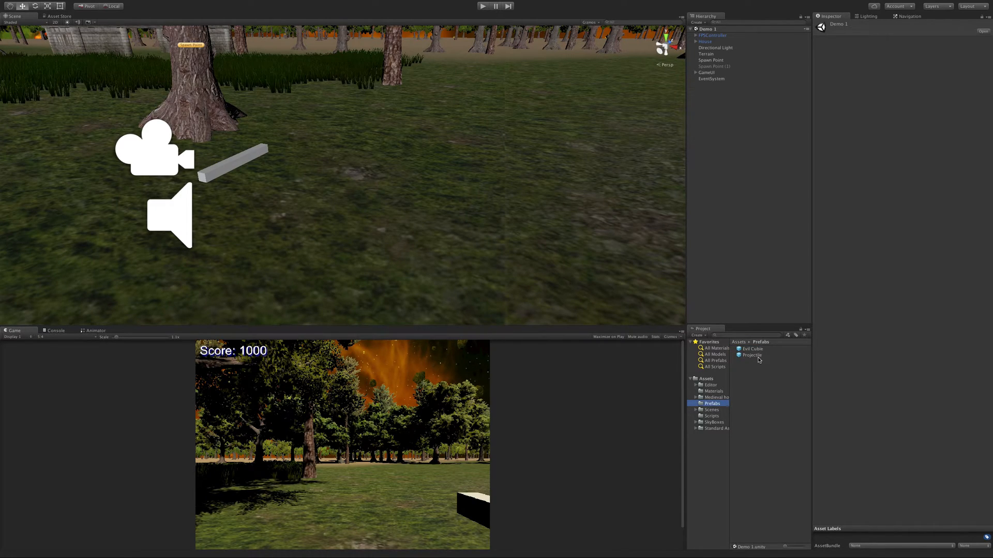
pyautogui.click(752, 349)
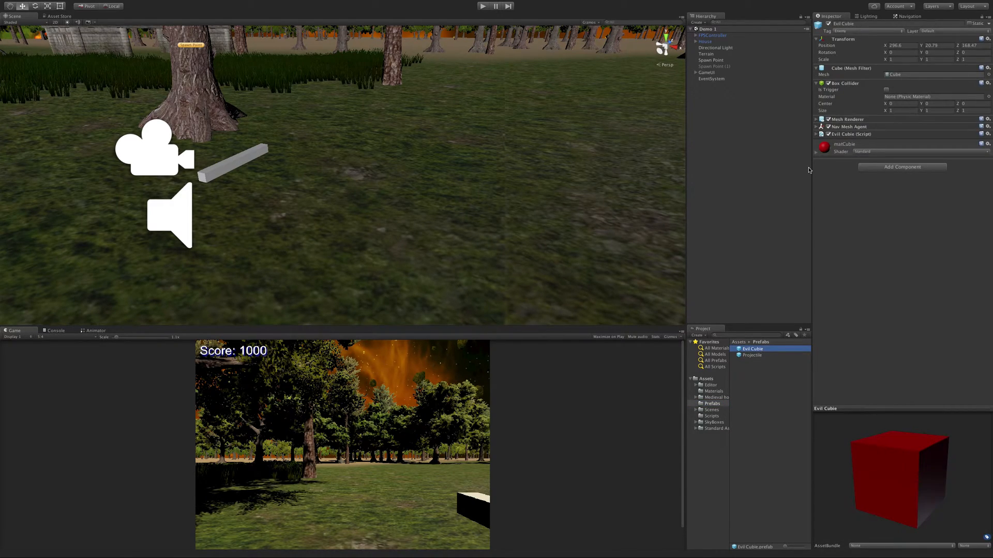
pyautogui.click(886, 90)
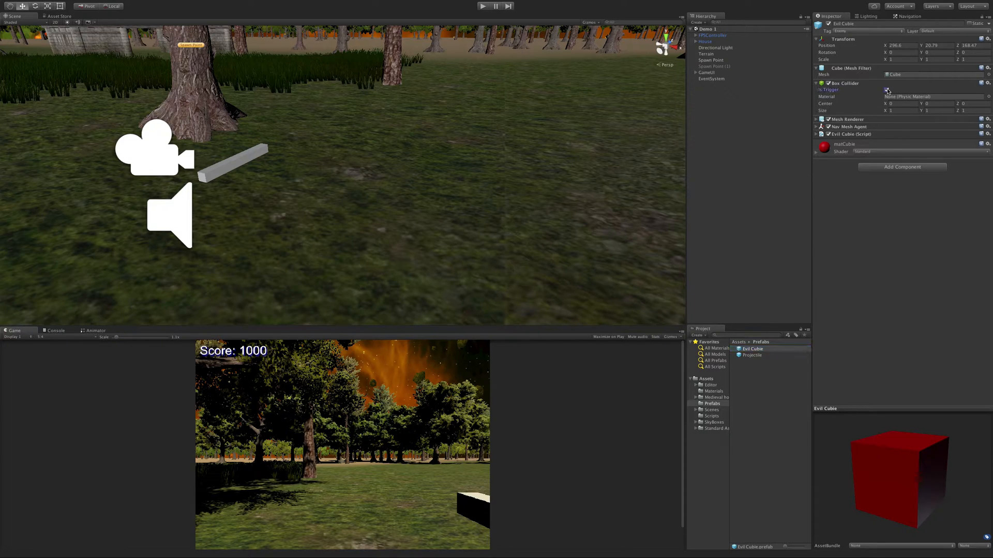
pyautogui.click(887, 89)
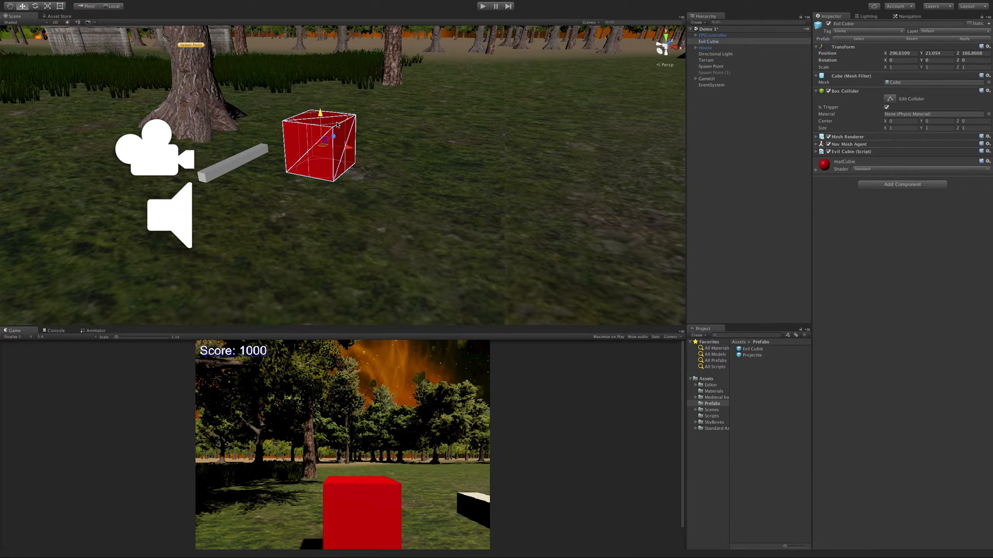
pyautogui.moveTo(702, 418)
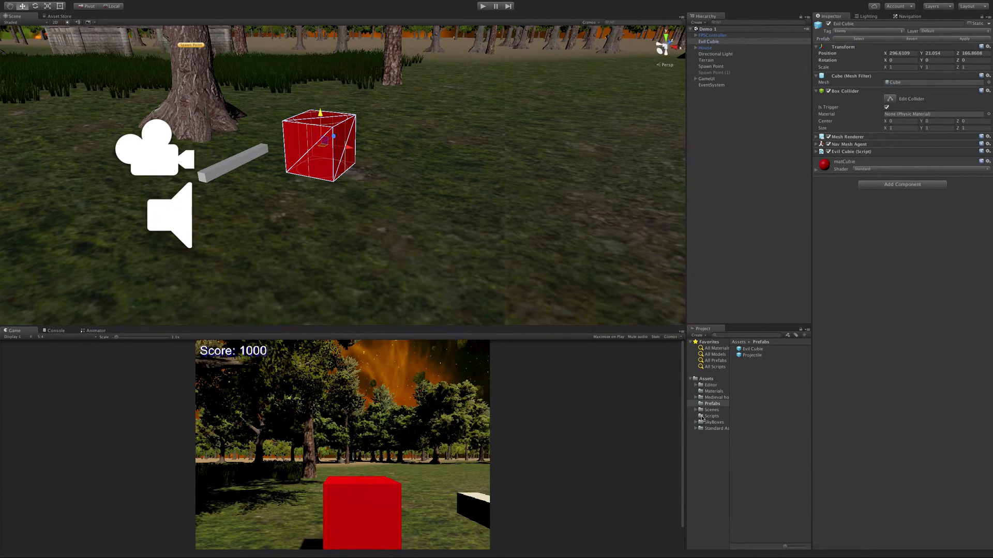
pyautogui.click(711, 416)
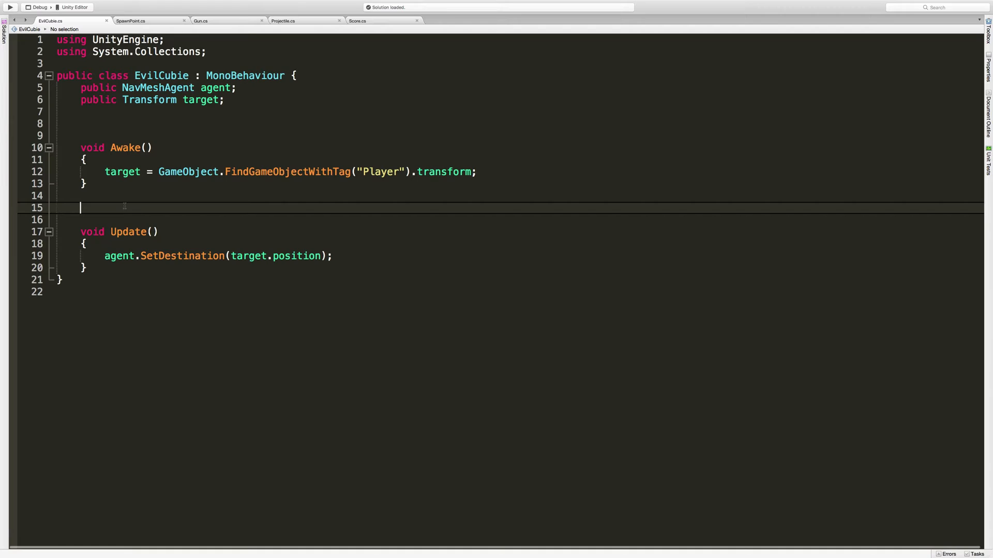
# Step: Add a void OnTriggerEnter(Collider col) method above Update in EvilCubie.cs
pyautogui.write('void')
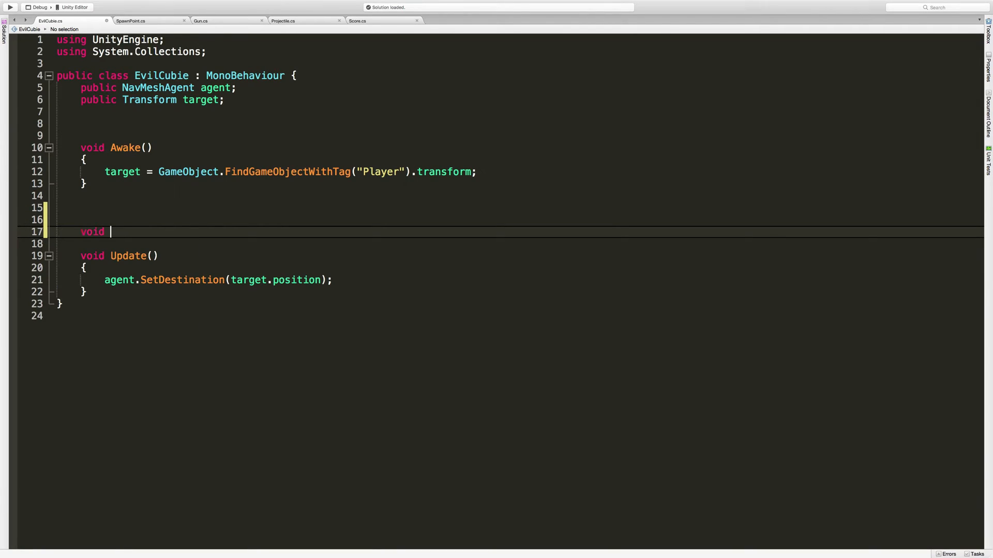
pyautogui.write('OnTriggerEnter)')
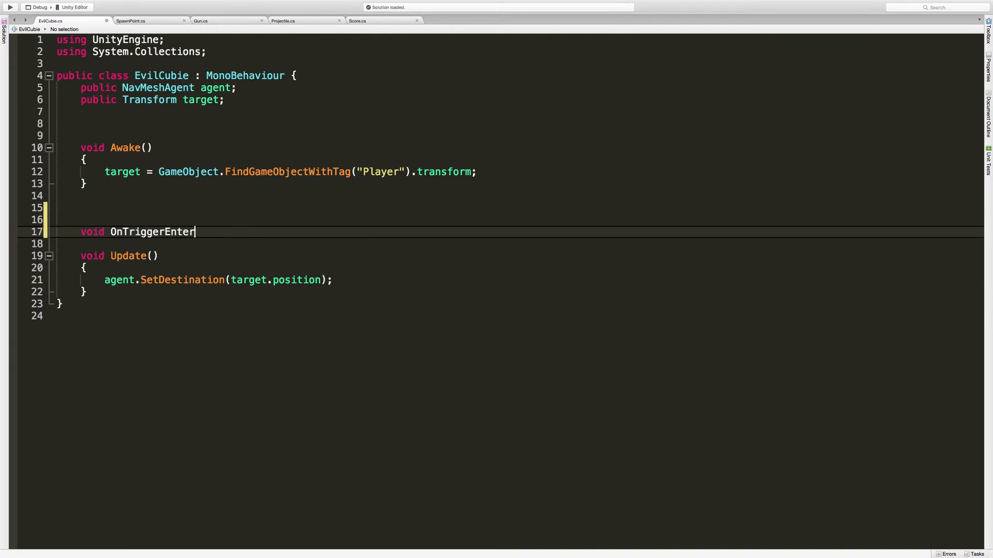
pyautogui.write('(Collider)')
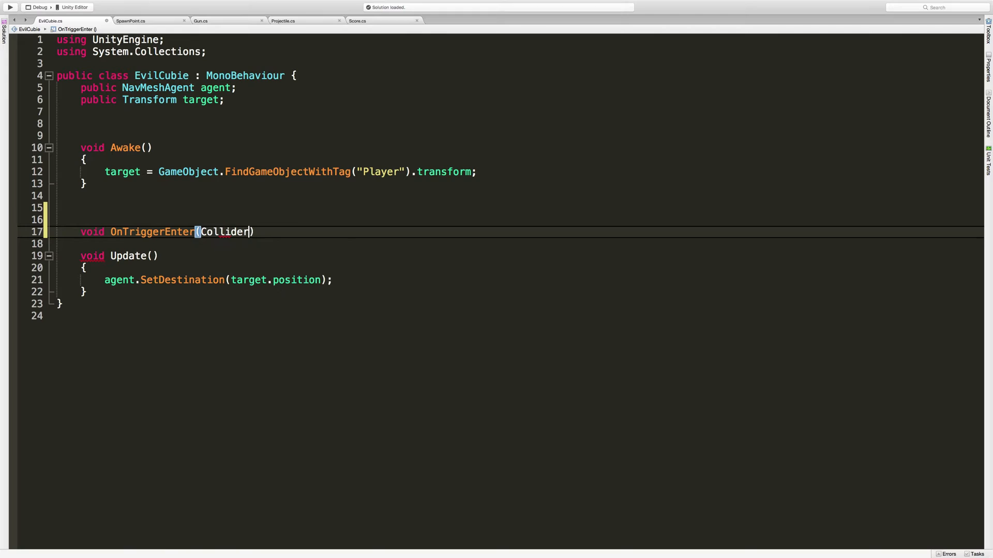
pyautogui.write('col)')
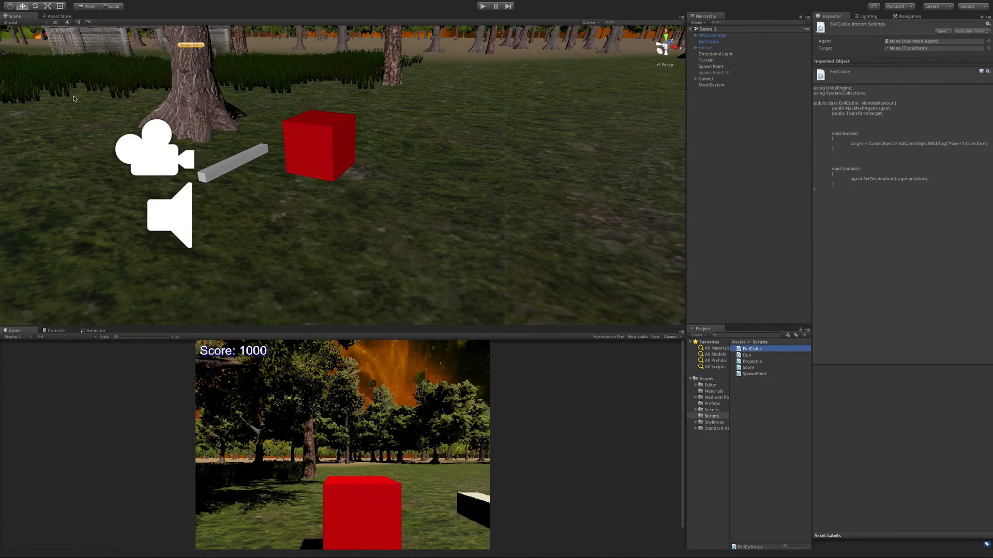
# Step: Select the Evil Cubie in the Scene view and delete it from Demo 1
pyautogui.click(318, 144)
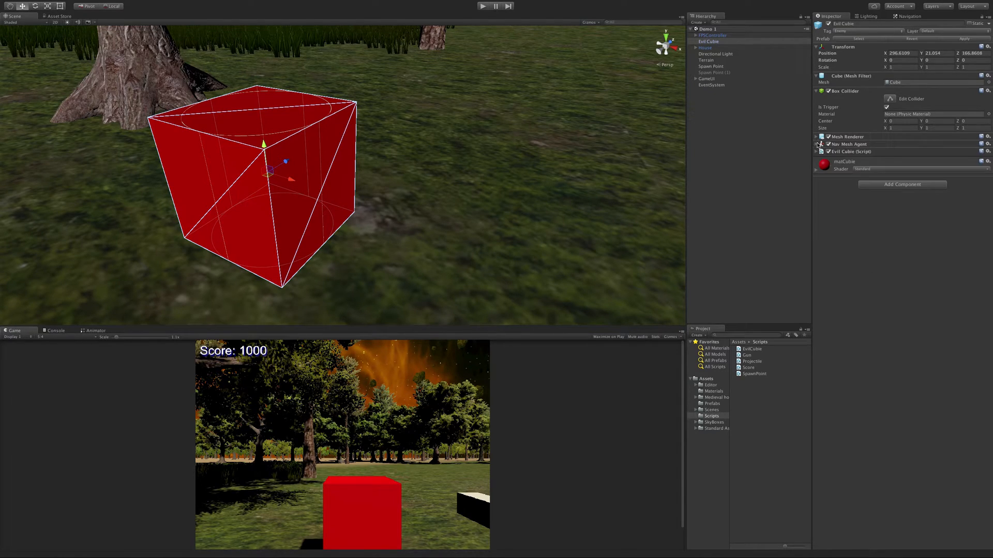
pyautogui.click(817, 144)
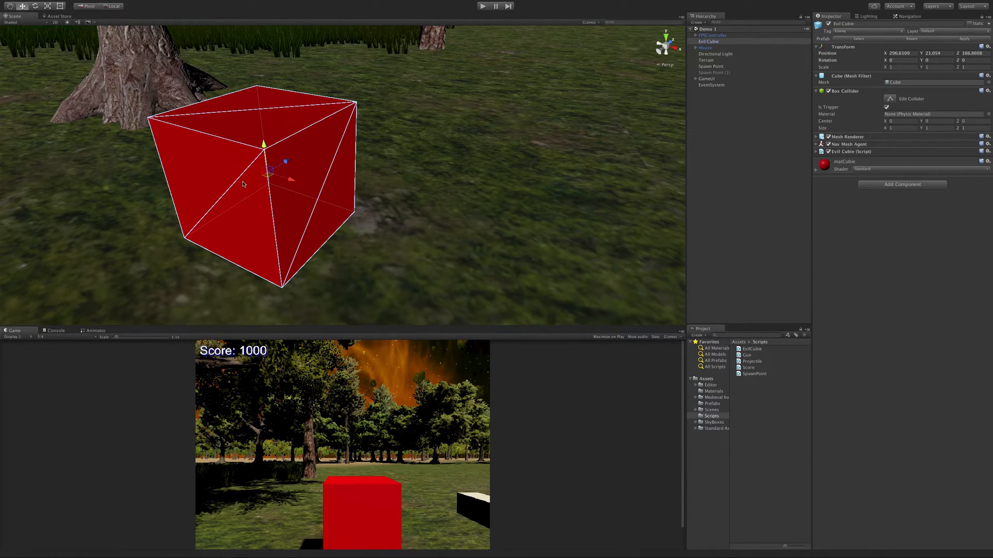
pyautogui.moveTo(341, 164)
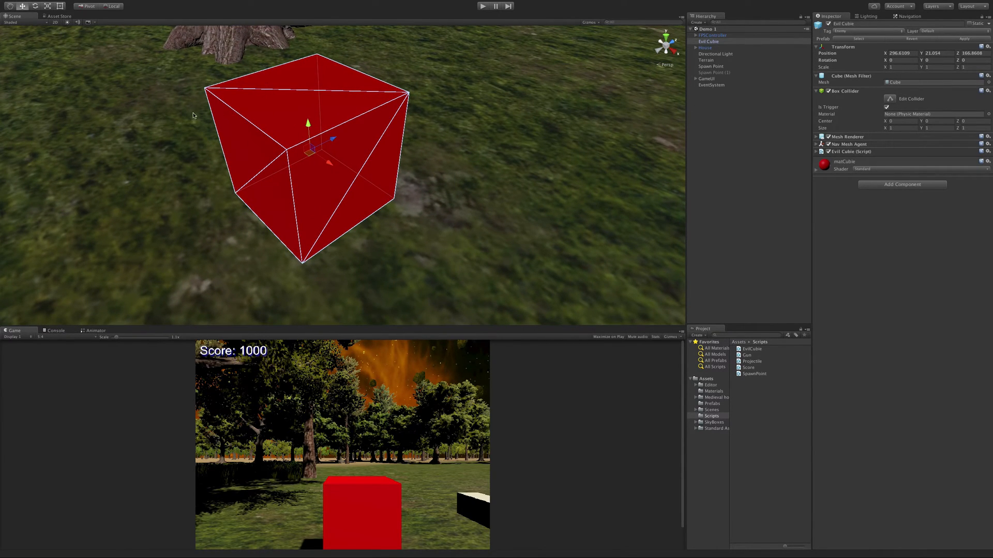
pyautogui.moveTo(379, 162)
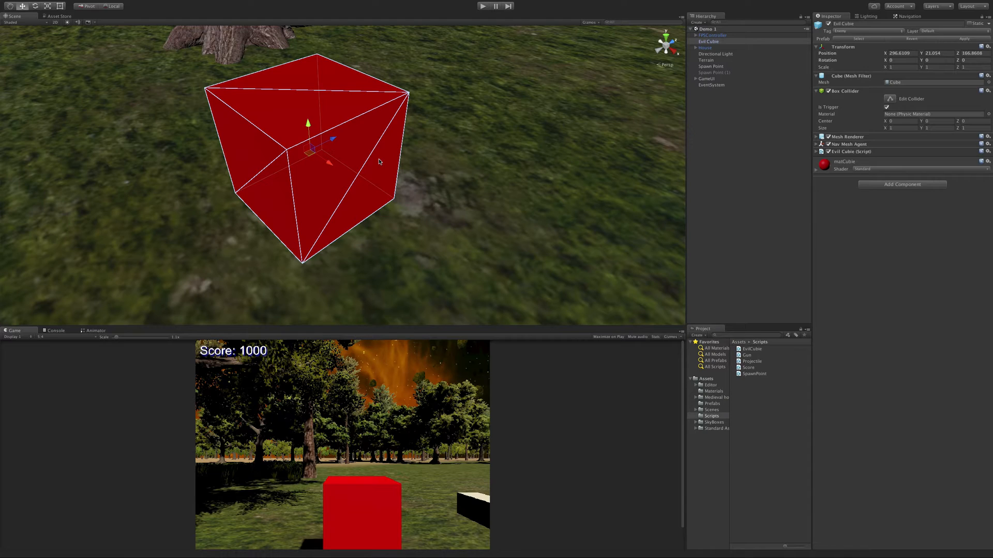
pyautogui.moveTo(205, 228)
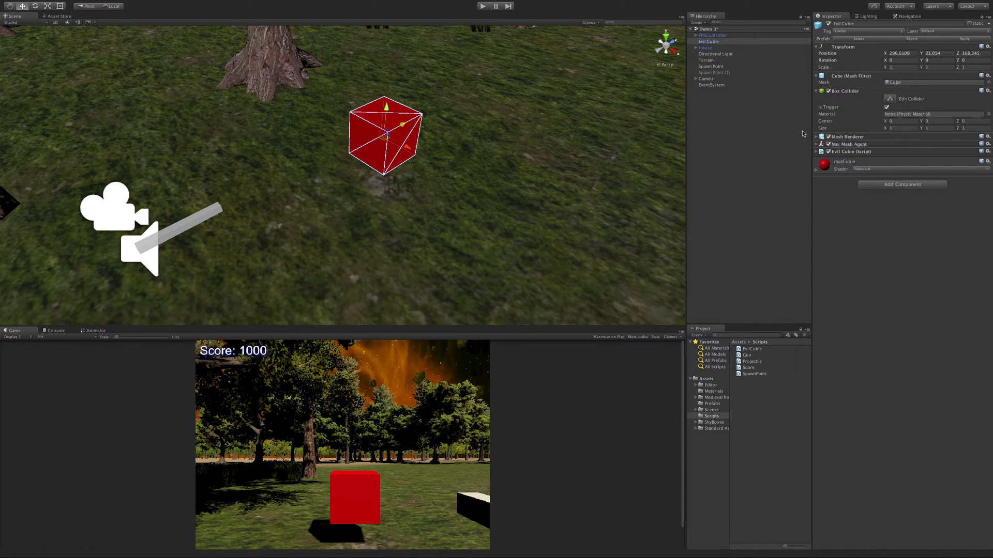
pyautogui.click(709, 42)
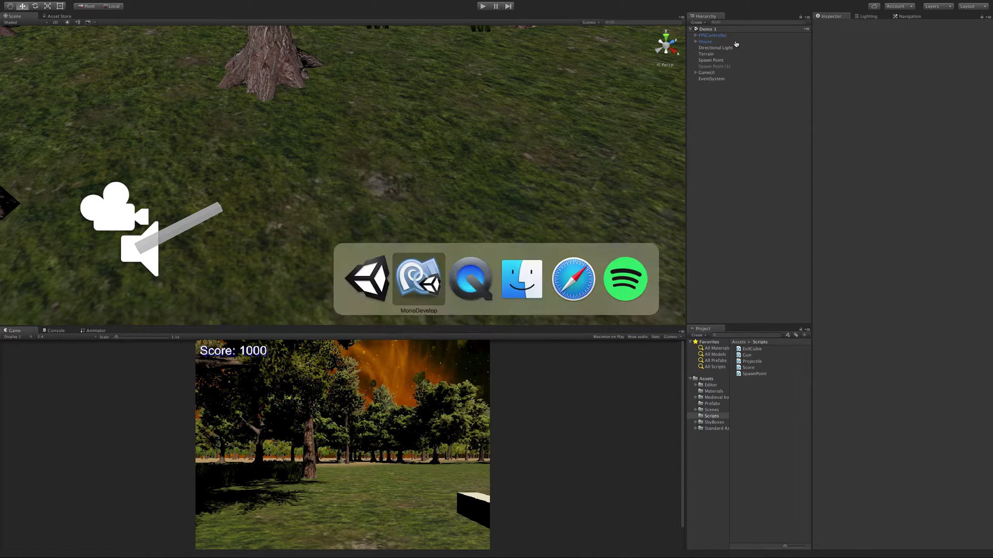
# Step: Make OnTriggerEnter log the colliding object's tag with Debug.Log(col.tag);
pyautogui.click(418, 279)
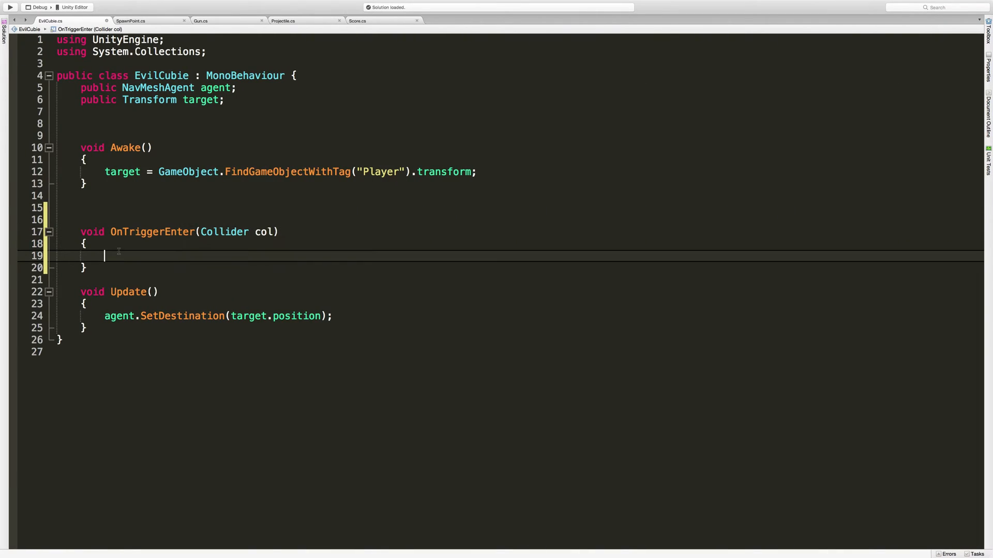
pyautogui.write('Debi')
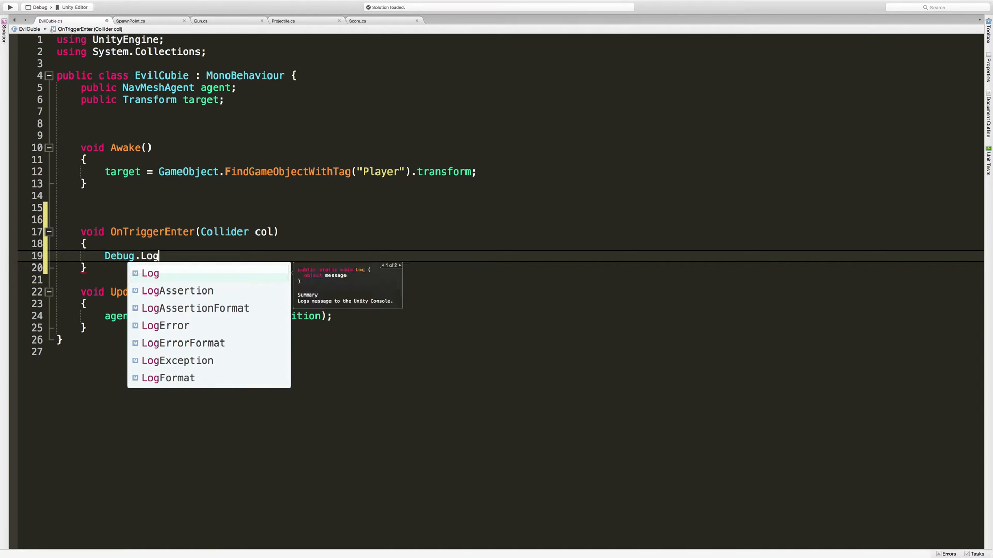
pyautogui.write('(col')
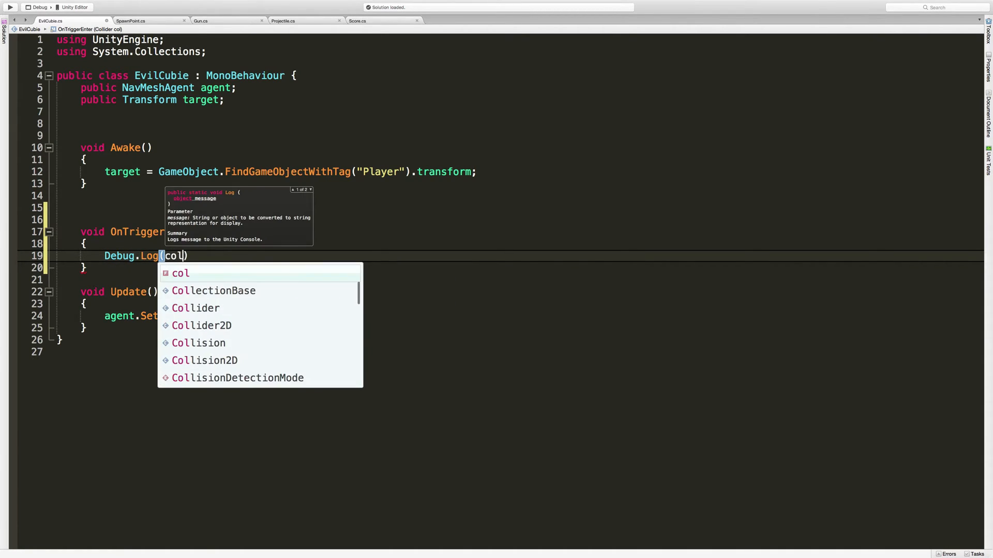
pyautogui.write('.tag')
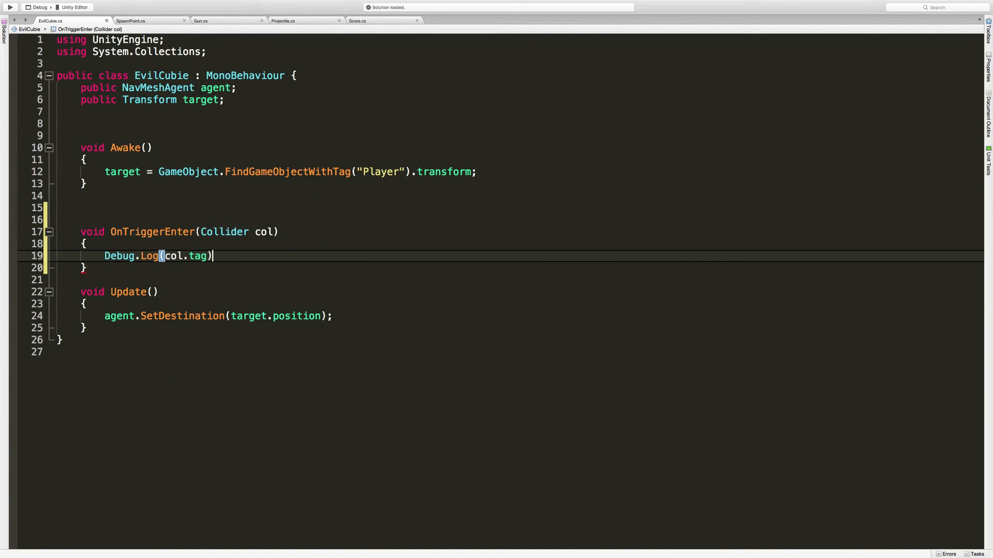
pyautogui.write(';')
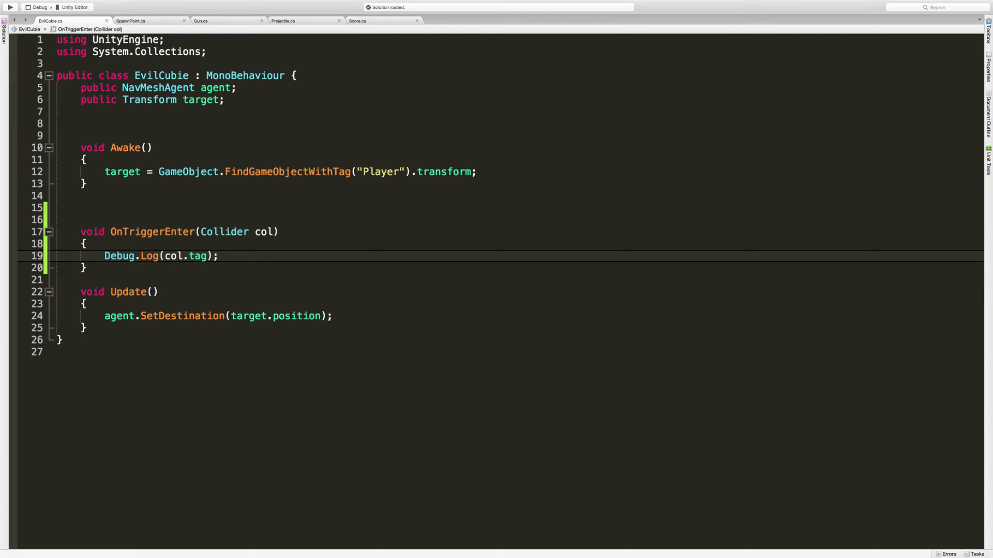
pyautogui.moveTo(120, 256)
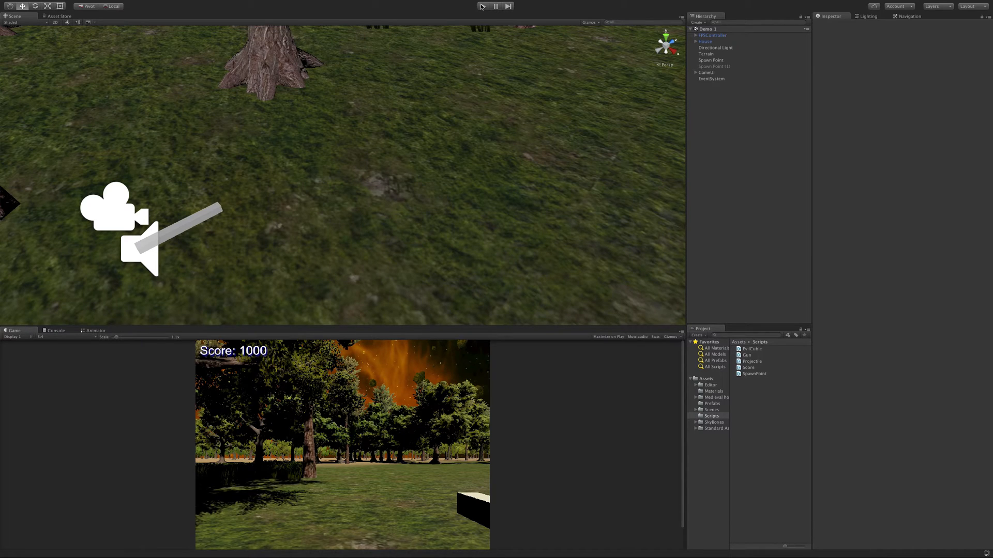
# Step: Play-test Demo 1 to check the trigger logging, then stop Play mode
pyautogui.click(485, 6)
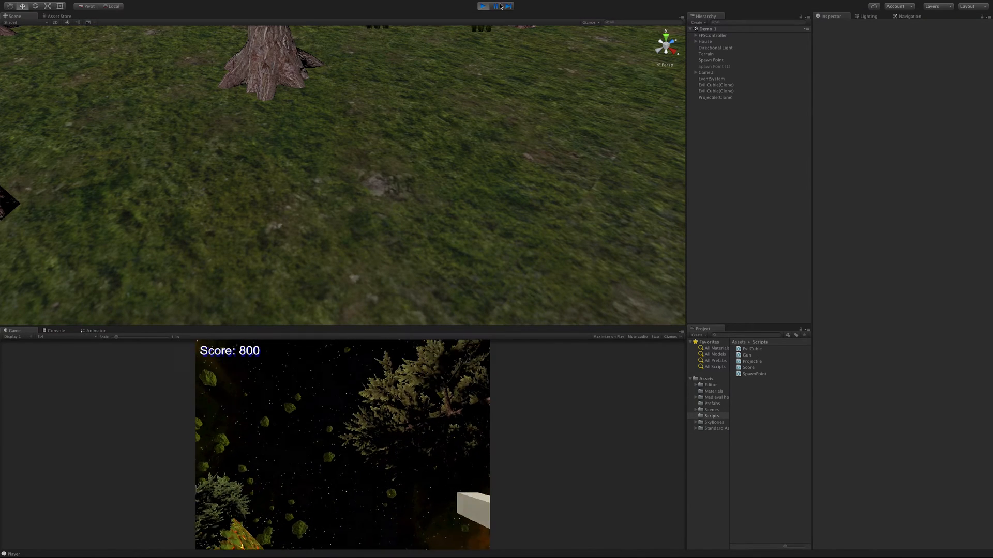
pyautogui.click(483, 6)
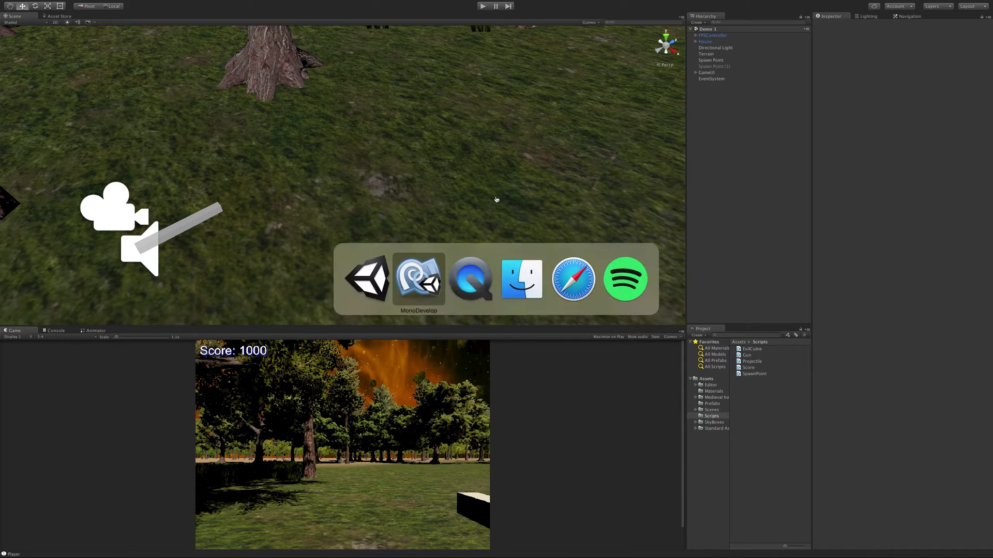
# Step: Below Debug.Log, add an empty if (col.tag == "Player") block to OnTriggerEnter
pyautogui.click(417, 279)
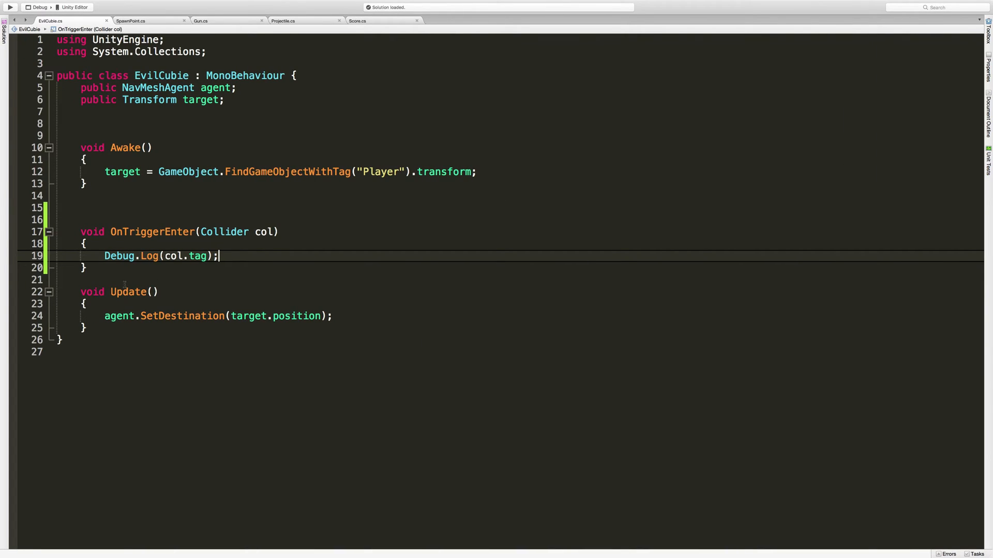
pyautogui.press('enter')
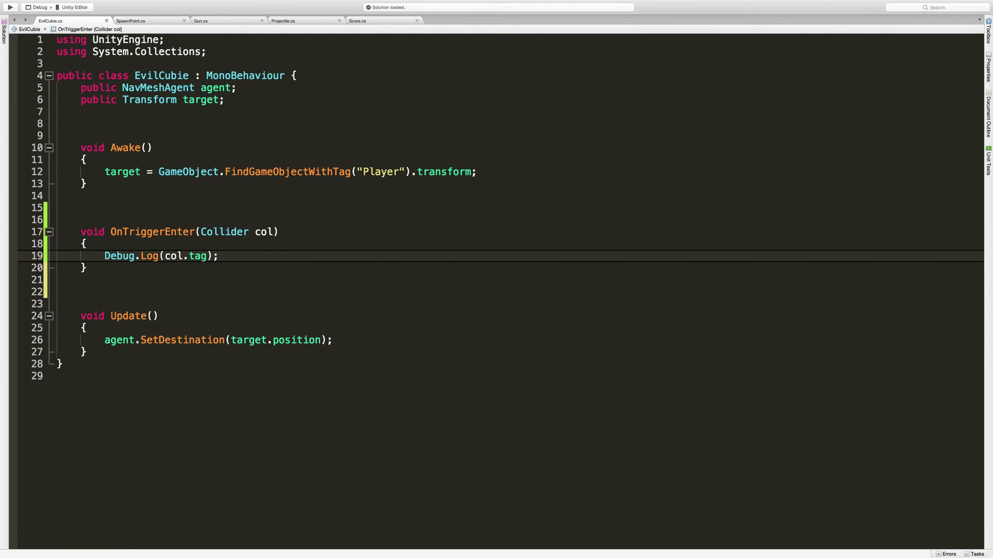
pyautogui.write('if(')
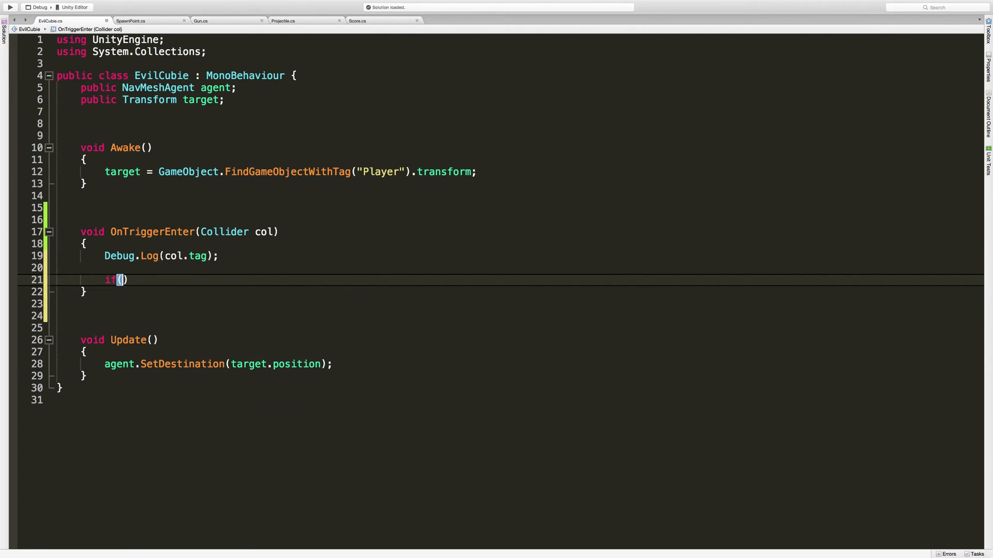
pyautogui.write('col')
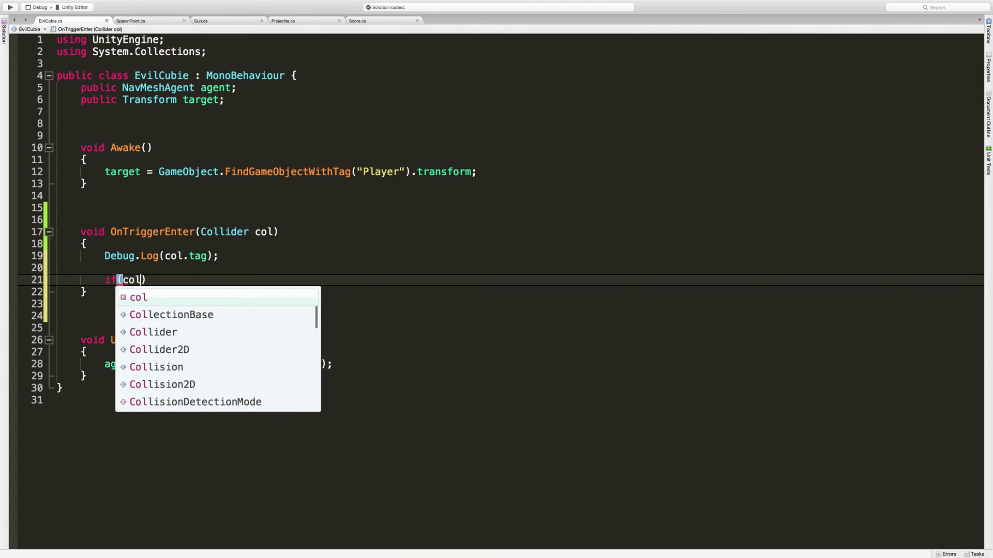
pyautogui.write('.tag')
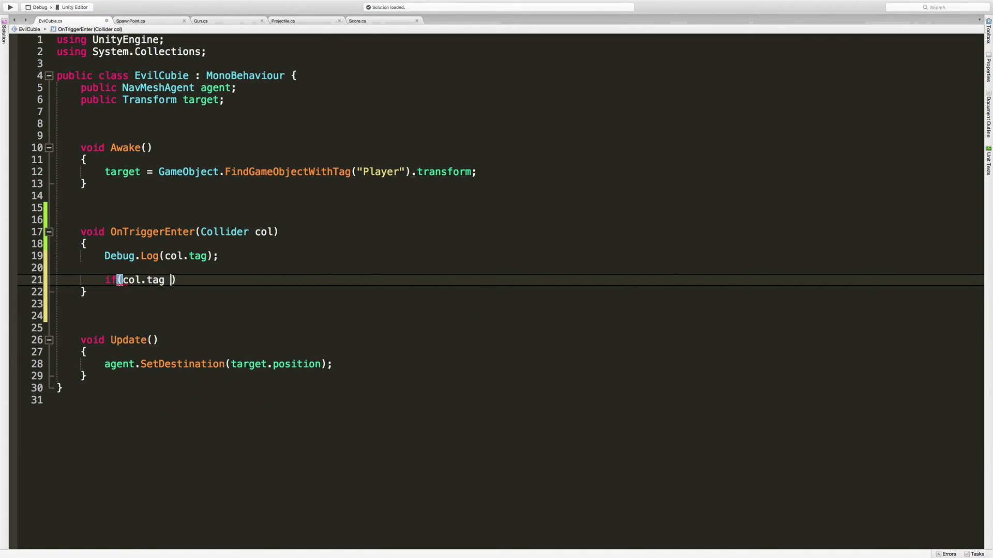
pyautogui.write('== :P')
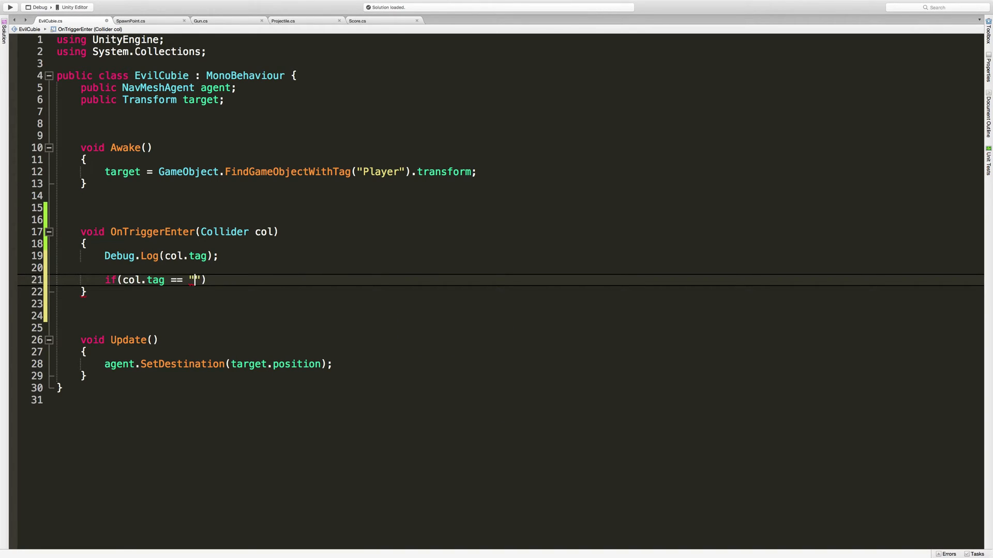
pyautogui.write('Player')
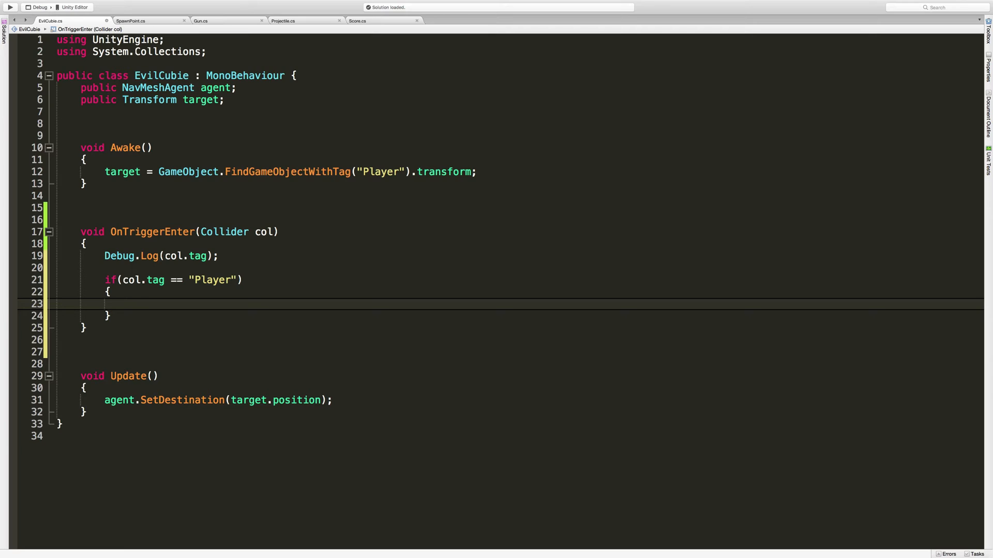
# Step: Add 'using UnityEngine.SceneManagement;' at the top of EvilCubie.cs
pyautogui.click(127, 305)
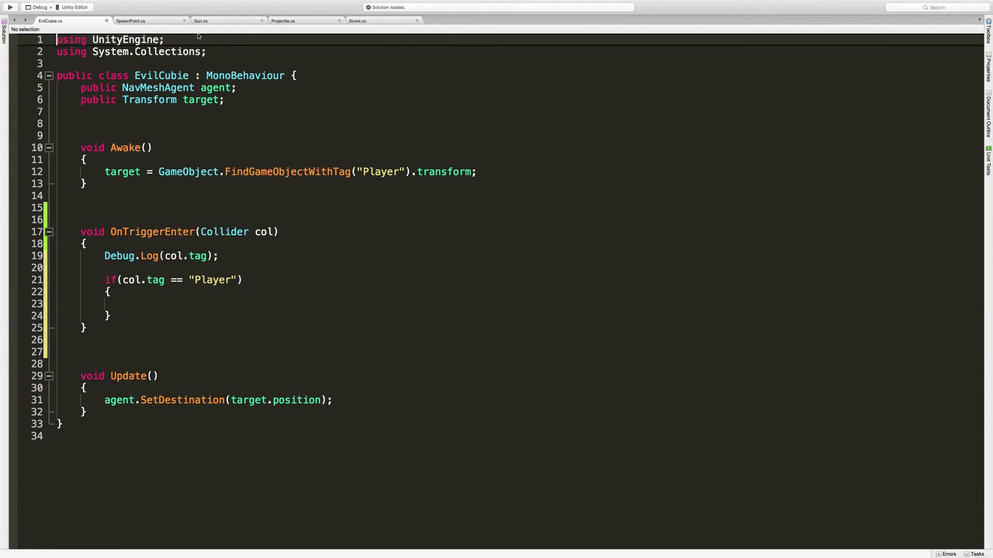
pyautogui.write('using UnityEngine;')
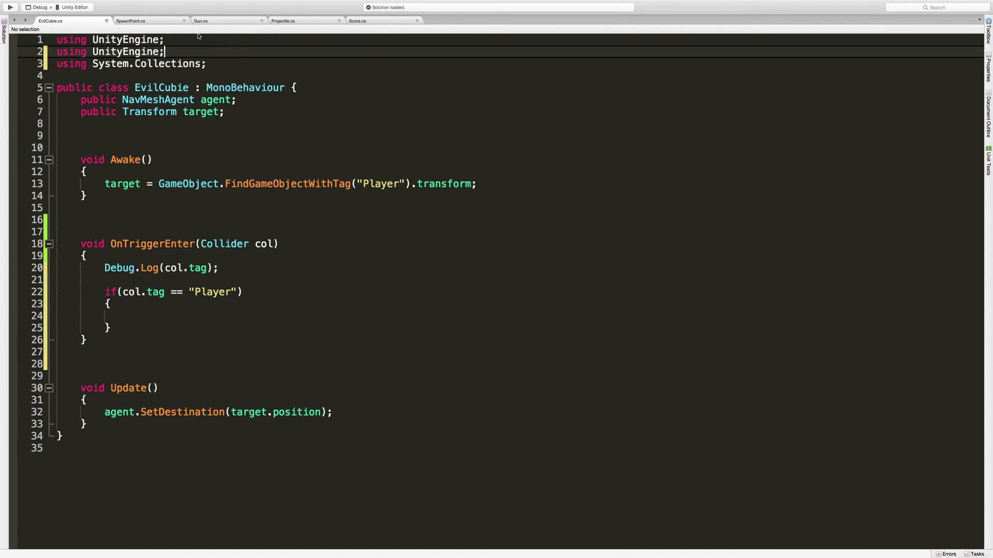
pyautogui.write('.')
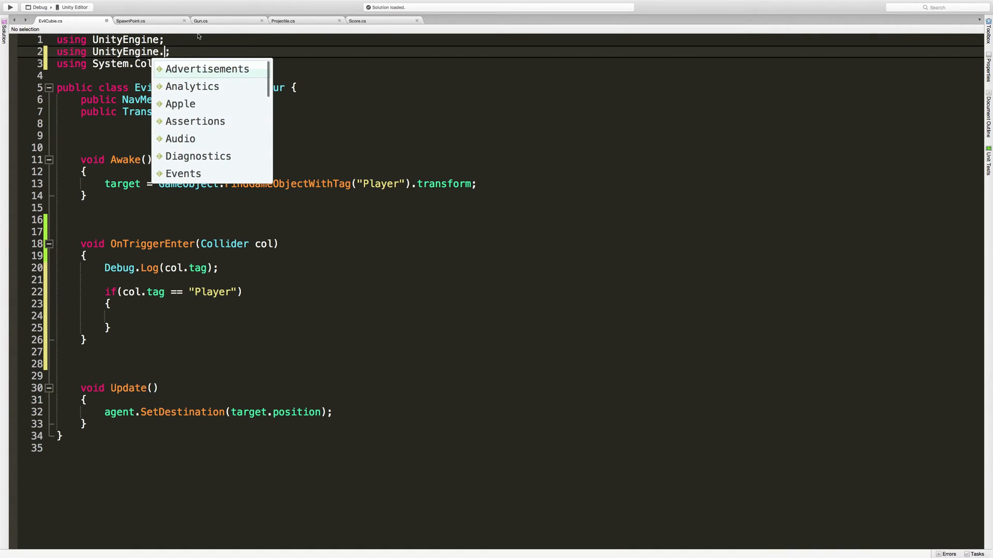
pyautogui.write('SceneManagement')
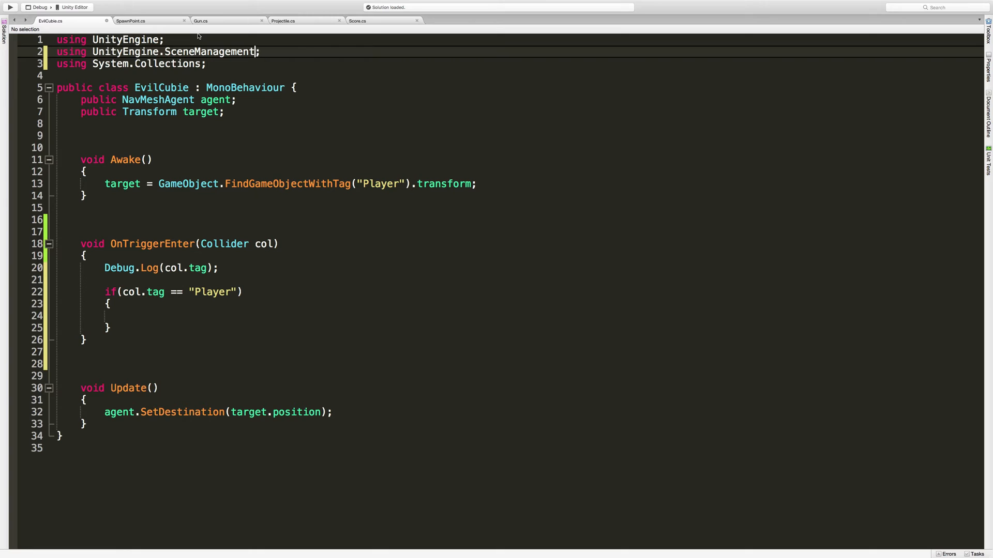
# Step: Call SceneManager.LoadScene(0); inside the Player-tag if block
pyautogui.click(127, 315)
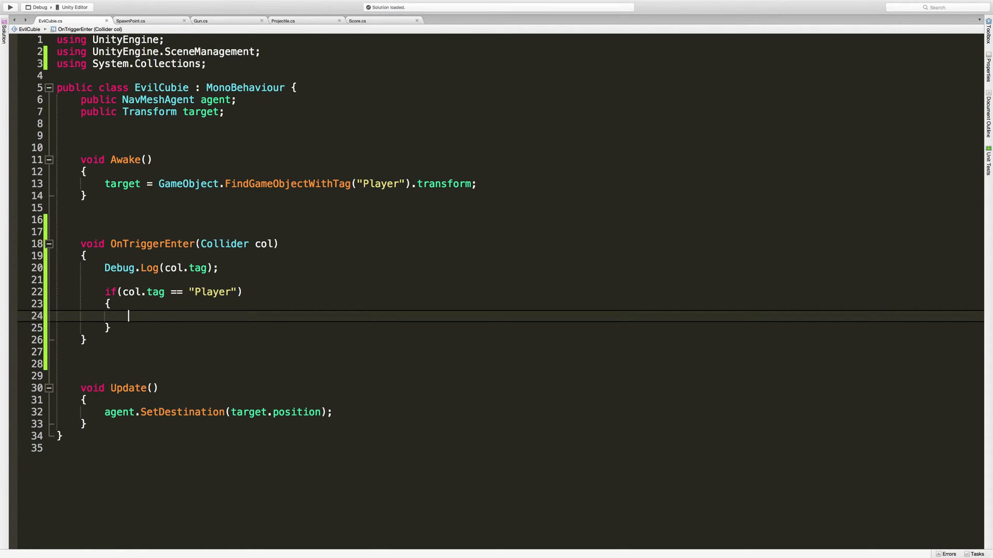
pyautogui.write('SceneManager')
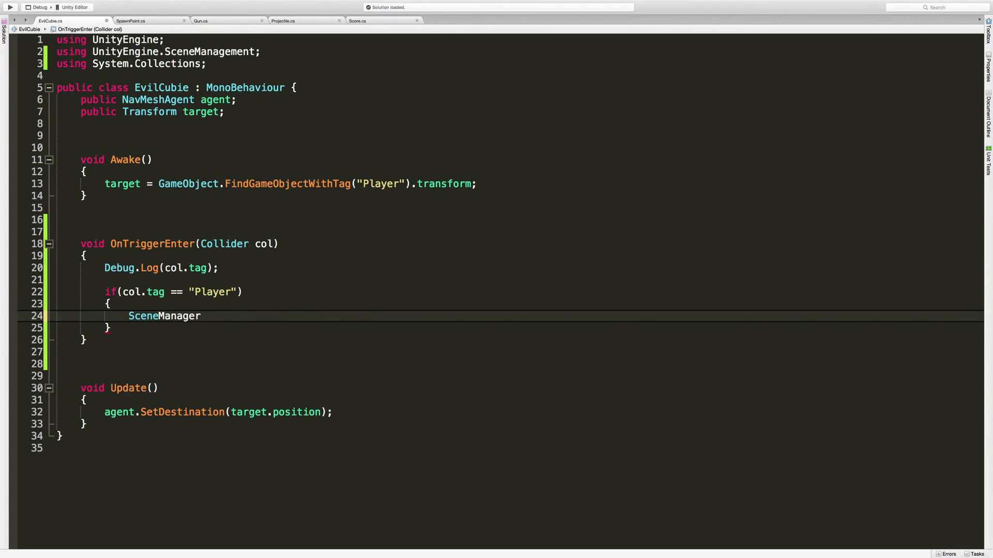
pyautogui.write('.LoadScene(')
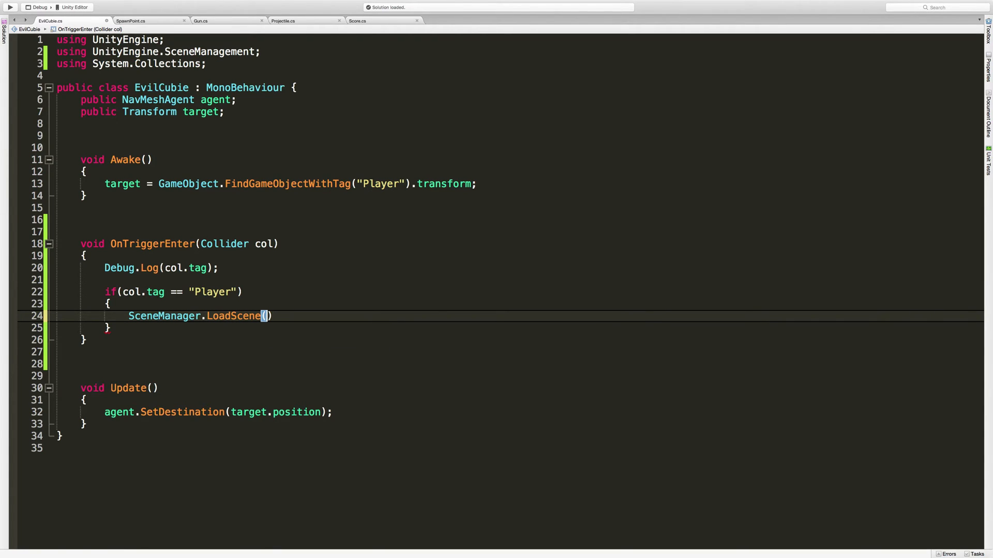
pyautogui.press('Backspace')
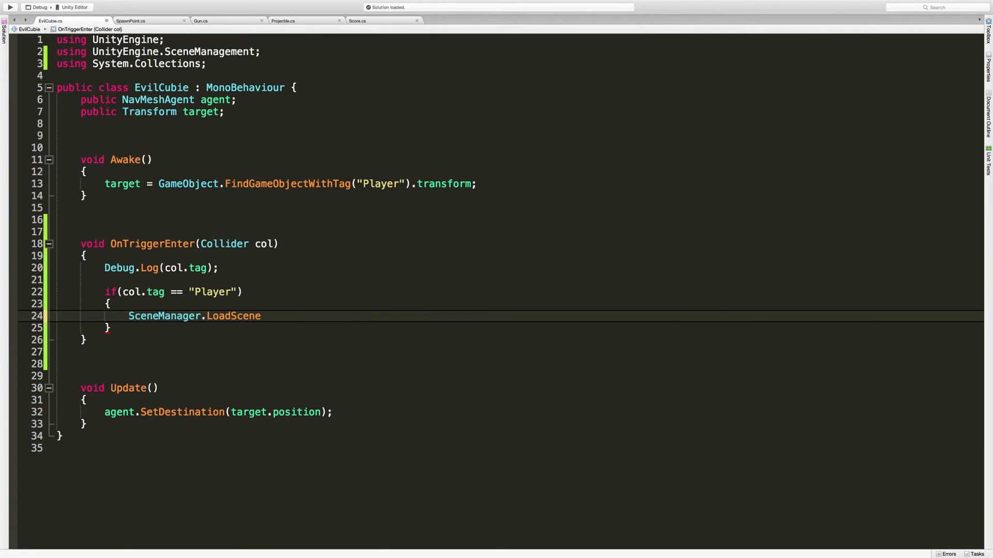
pyautogui.write('(')
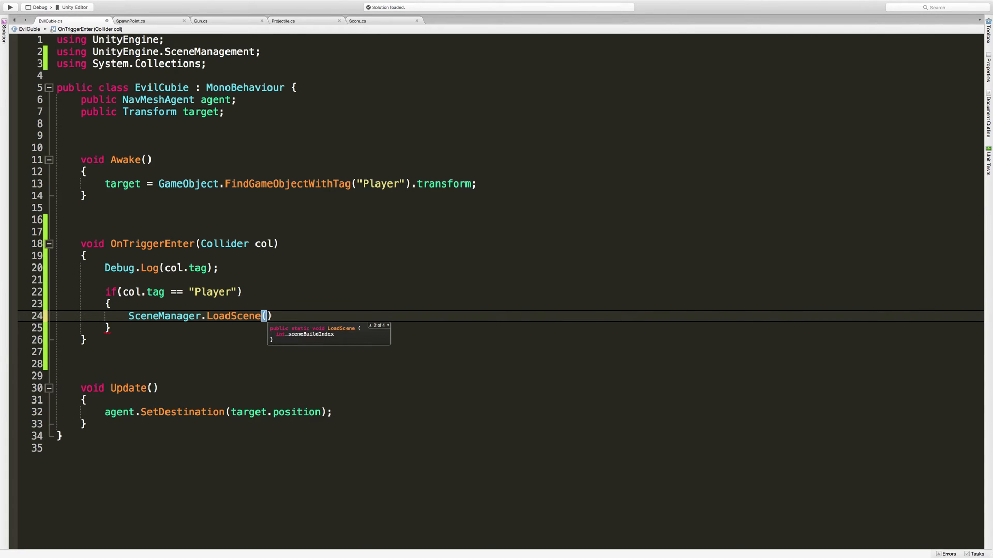
pyautogui.write('0')
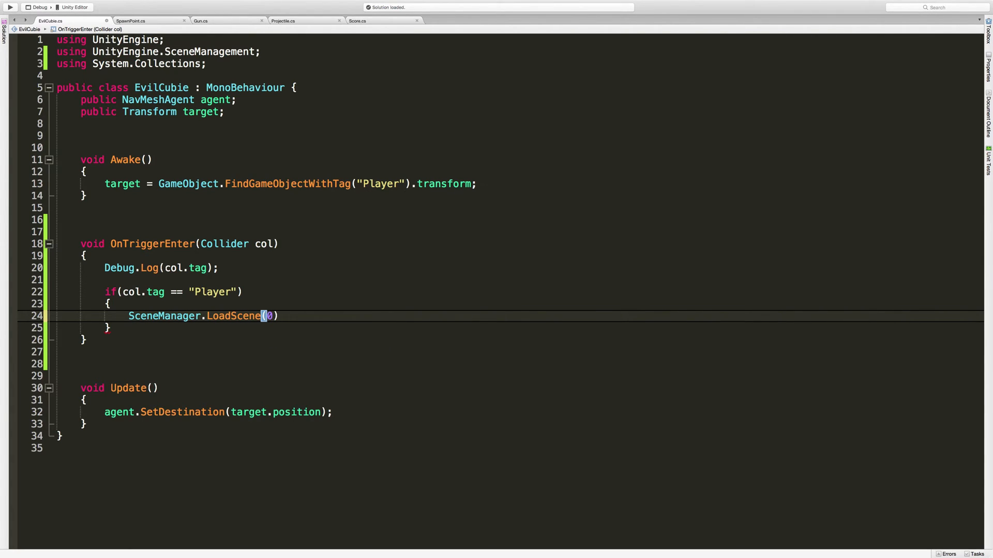
pyautogui.write(';')
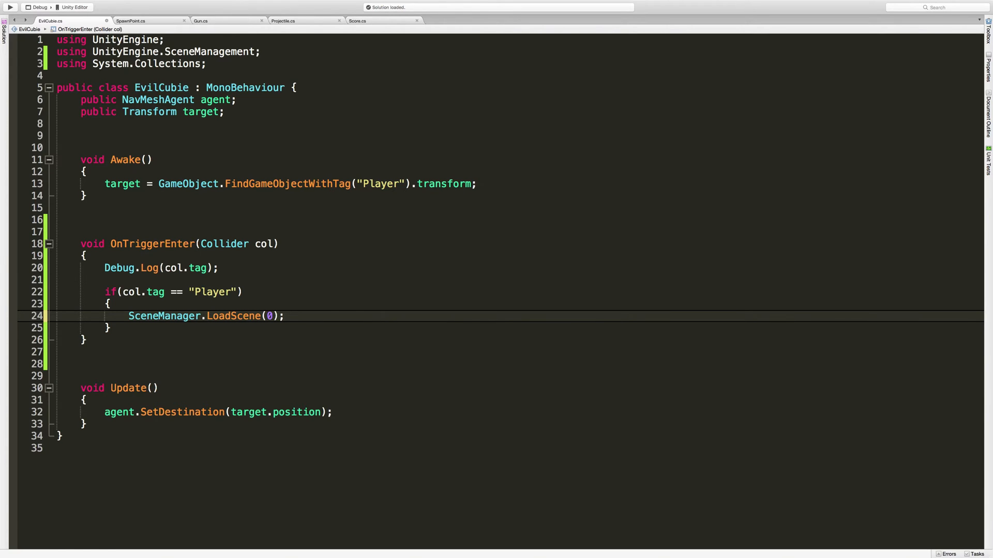
pyautogui.click(285, 316)
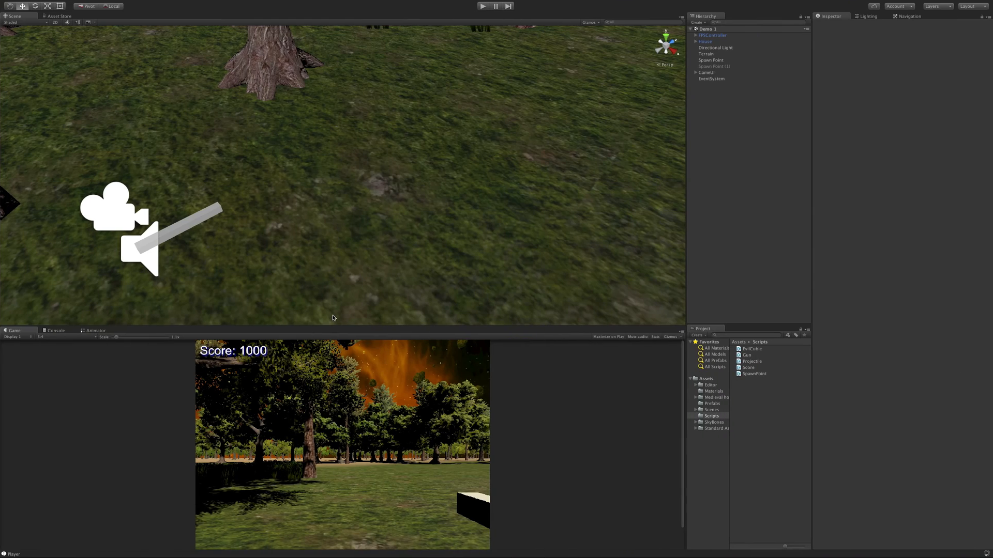
pyautogui.moveTo(479, 271)
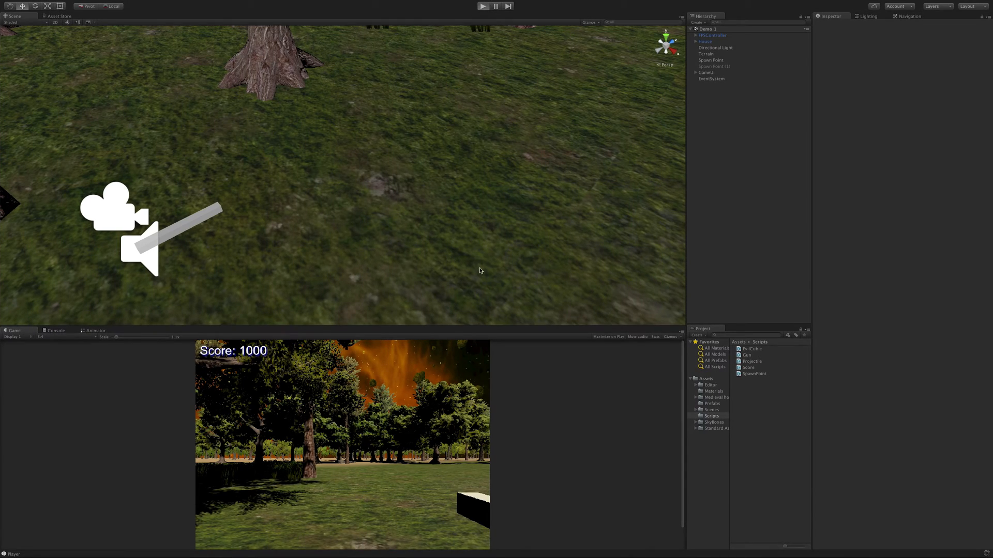
pyautogui.click(483, 6)
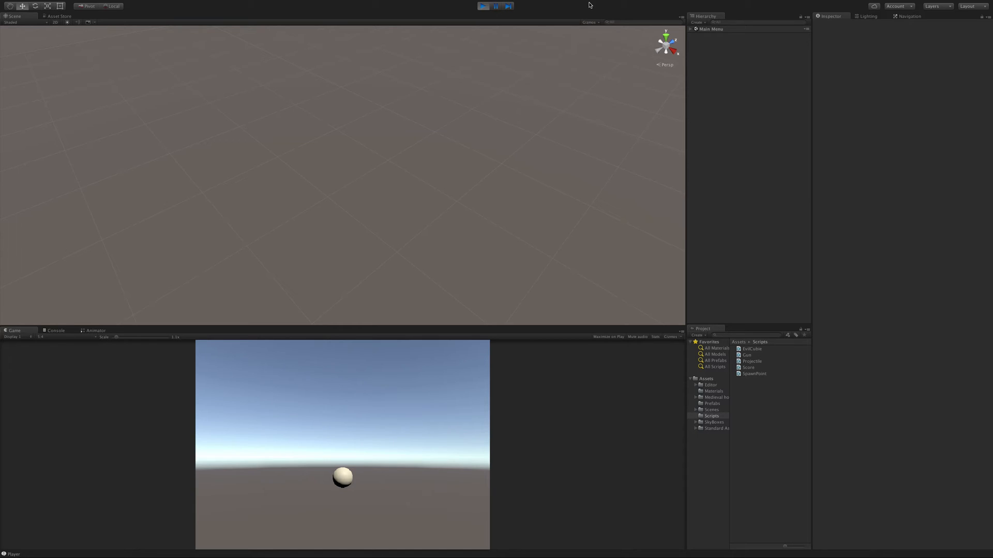
pyautogui.click(483, 6)
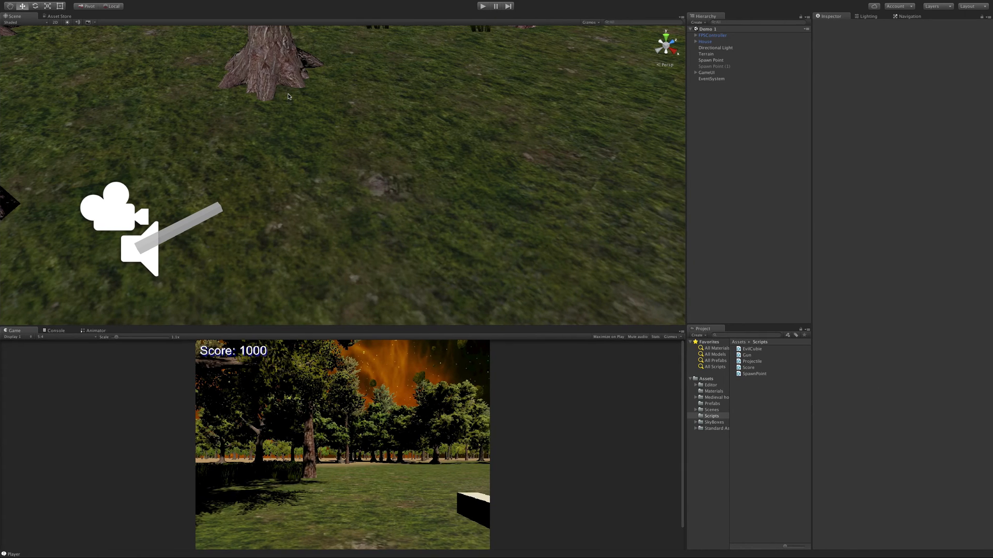
pyautogui.moveTo(714, 427)
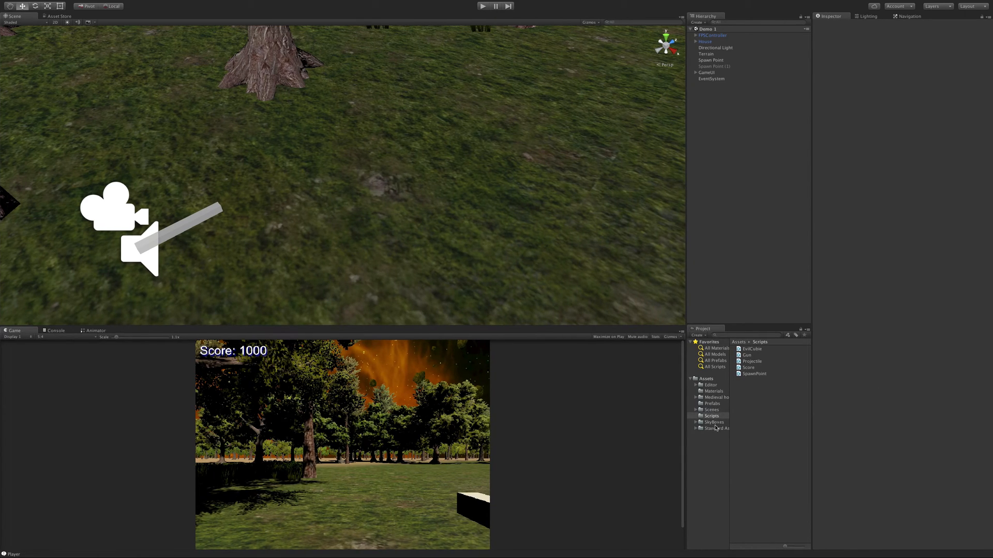
# Step: Create a MainMenu C# script in the Scripts folder, then show the Demo 1 and Main Menu scenes
pyautogui.rightClick(716, 428)
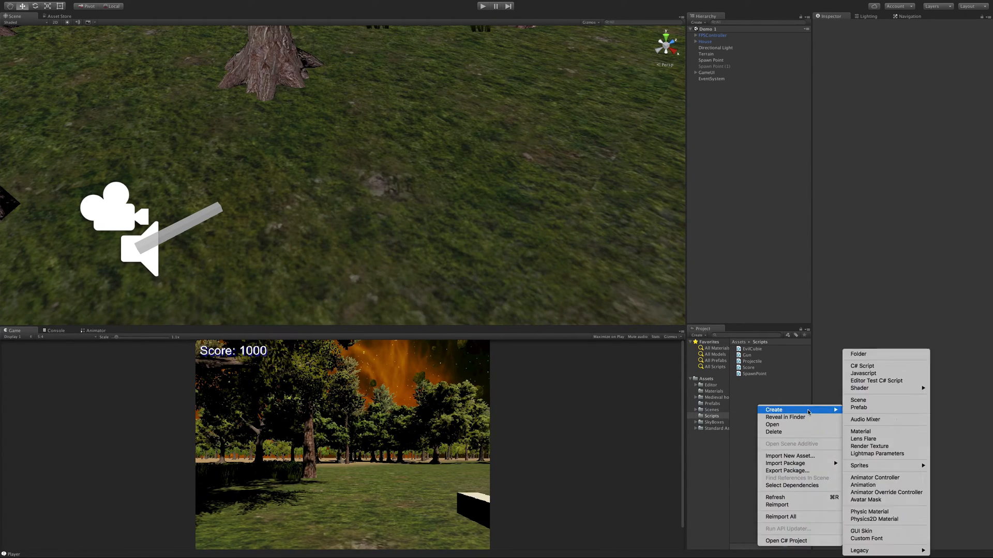
pyautogui.moveTo(877, 400)
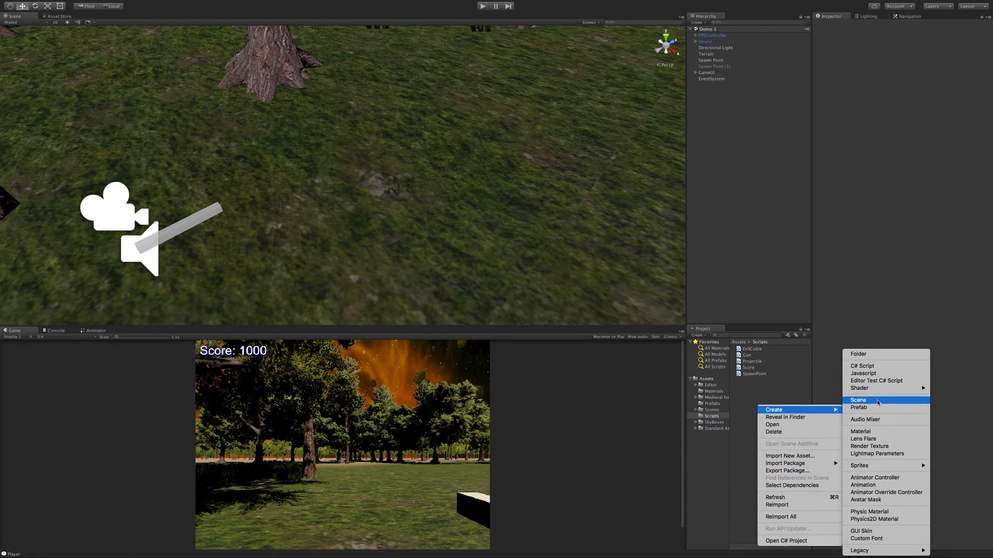
pyautogui.click(863, 366)
pyautogui.write('MainMenu')
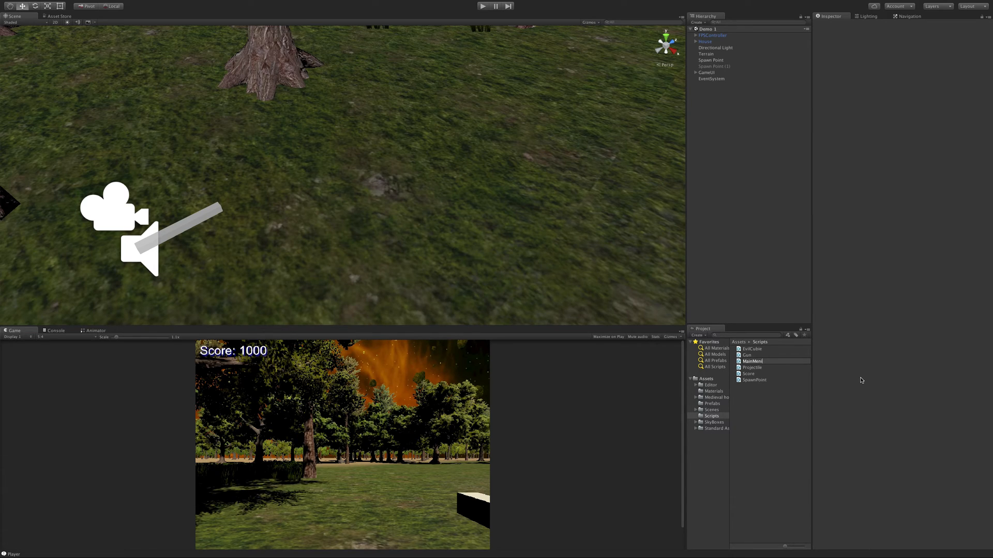
pyautogui.click(753, 361)
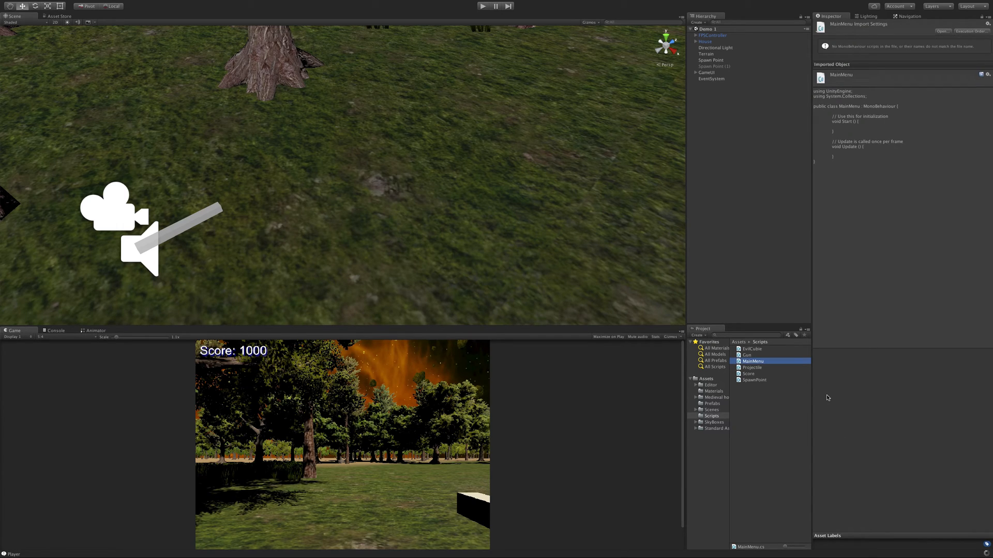
pyautogui.moveTo(793, 417)
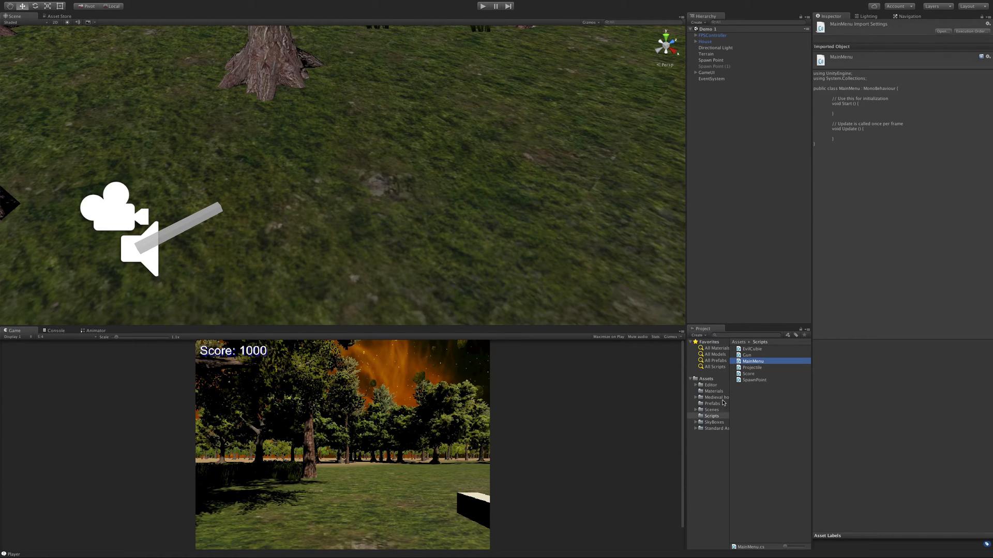
pyautogui.click(711, 410)
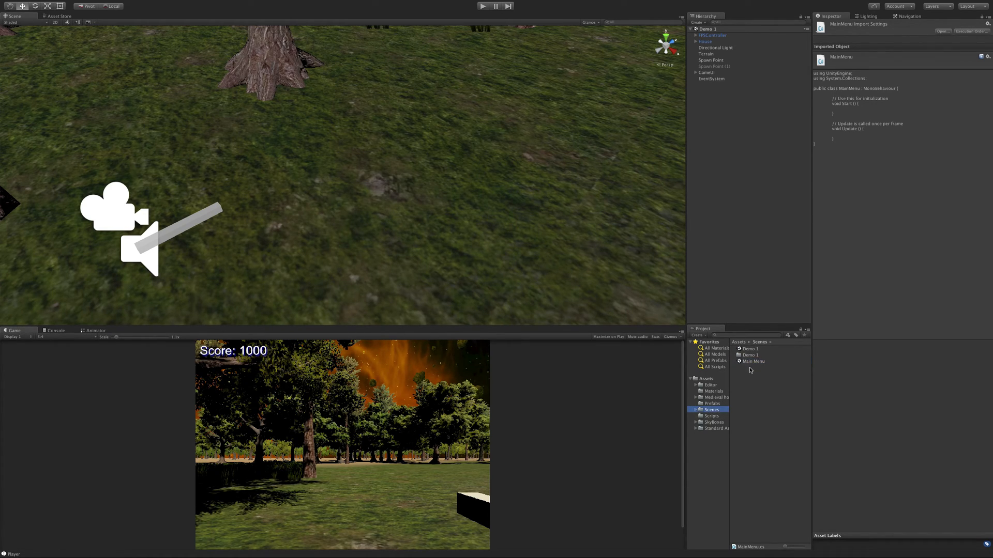
# Step: Open the Main Menu scene, check Main Camera's MainMenu script, and open it in MonoDevelop
pyautogui.doubleClick(753, 361)
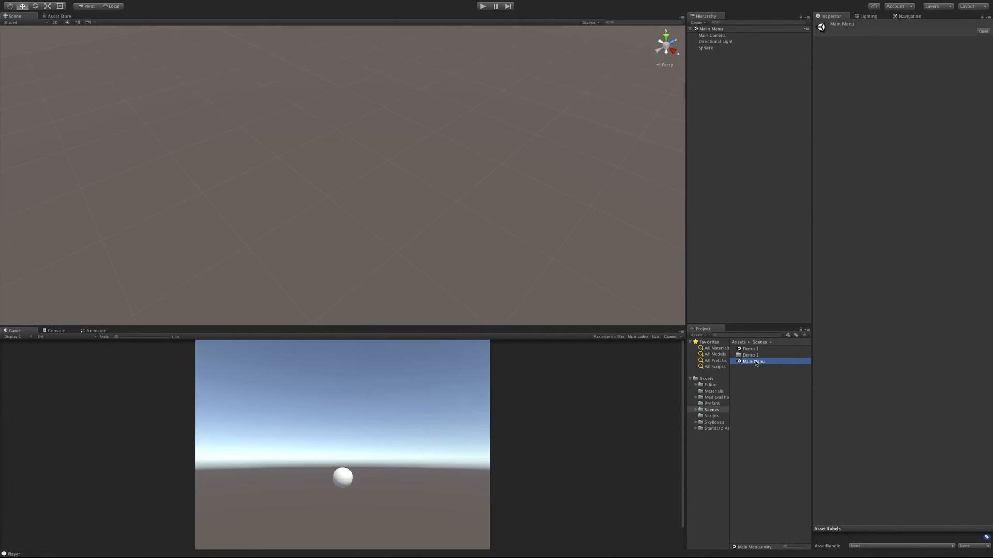
pyautogui.click(711, 416)
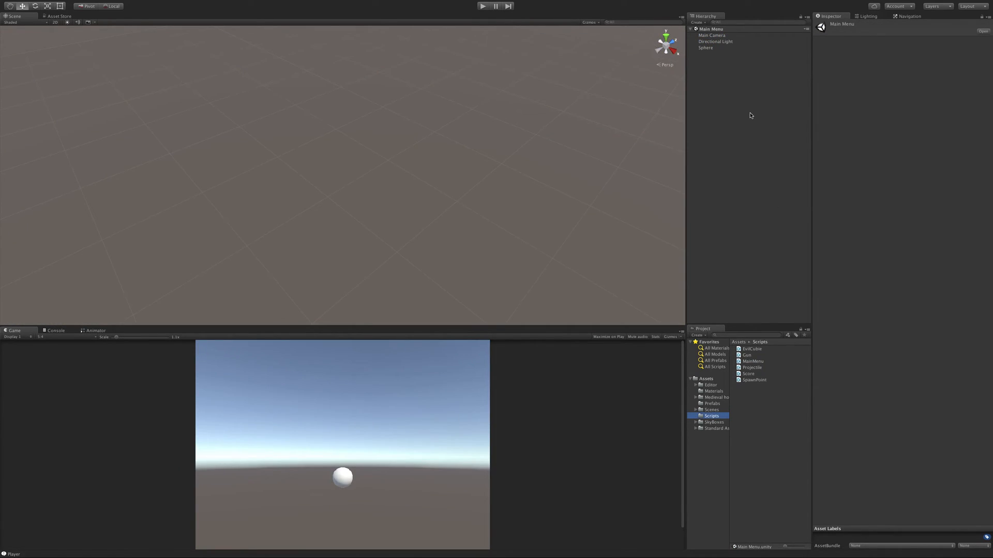
pyautogui.click(713, 35)
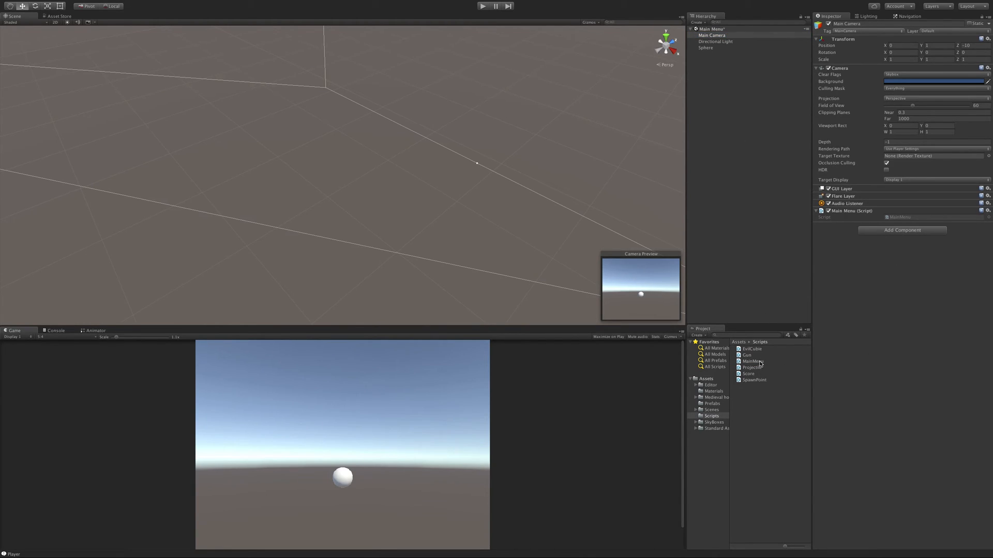
pyautogui.doubleClick(751, 361)
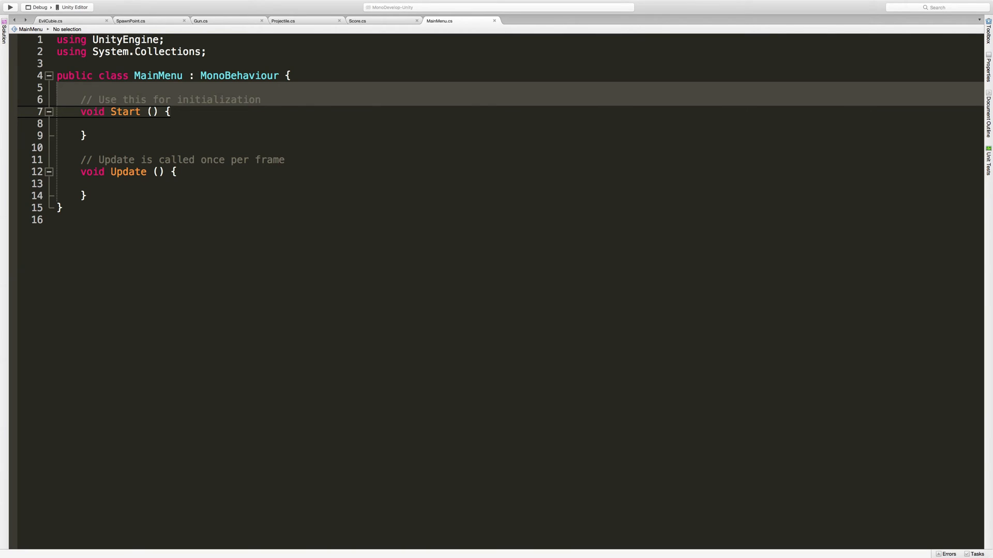
# Step: Replace MainMenu's default methods with Start setting Cursor.lockState = CursorLockMode.None and Cursor.visible = true
pyautogui.click(60, 208)
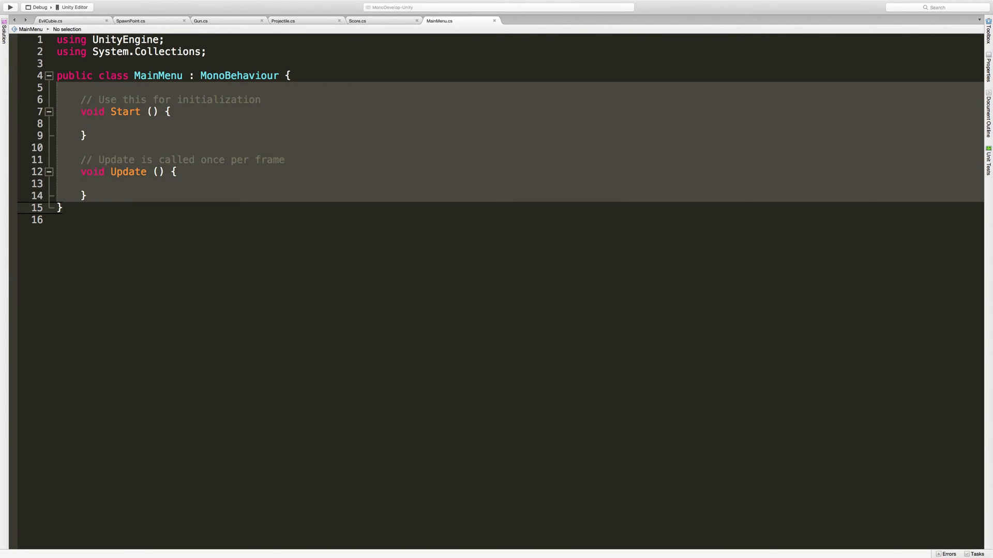
pyautogui.press('Delete')
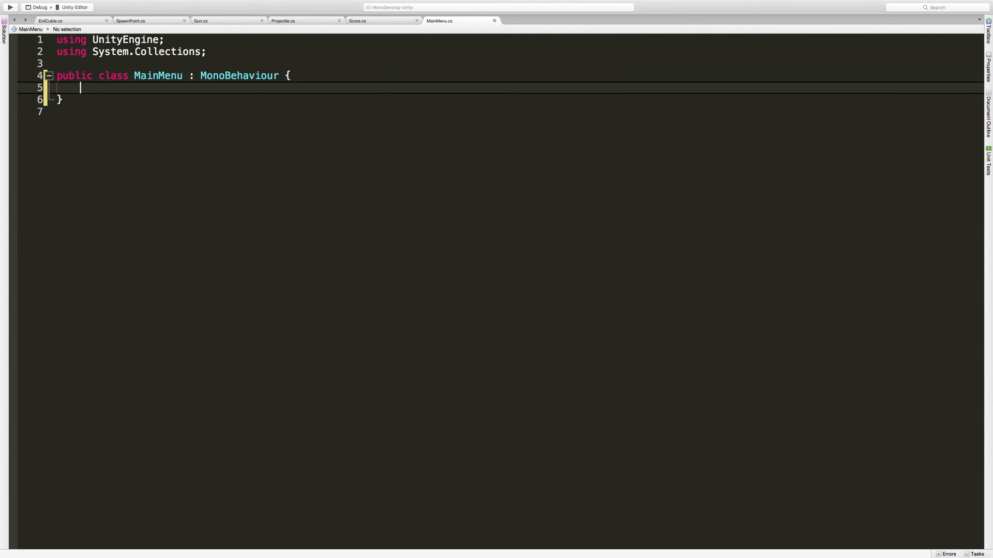
pyautogui.write('void Start()')
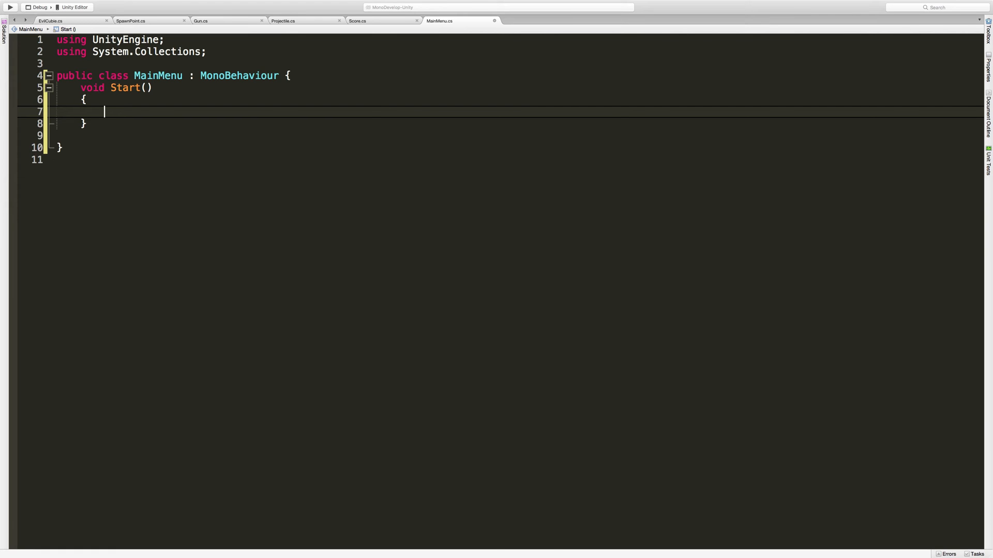
pyautogui.write('Cursor.lockState =')
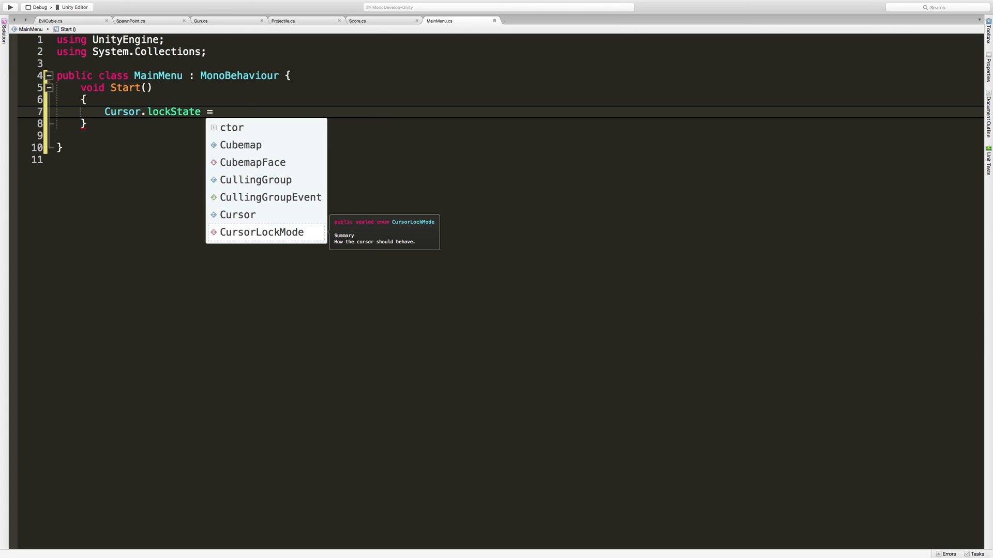
pyautogui.write('CursorLockMode.None')
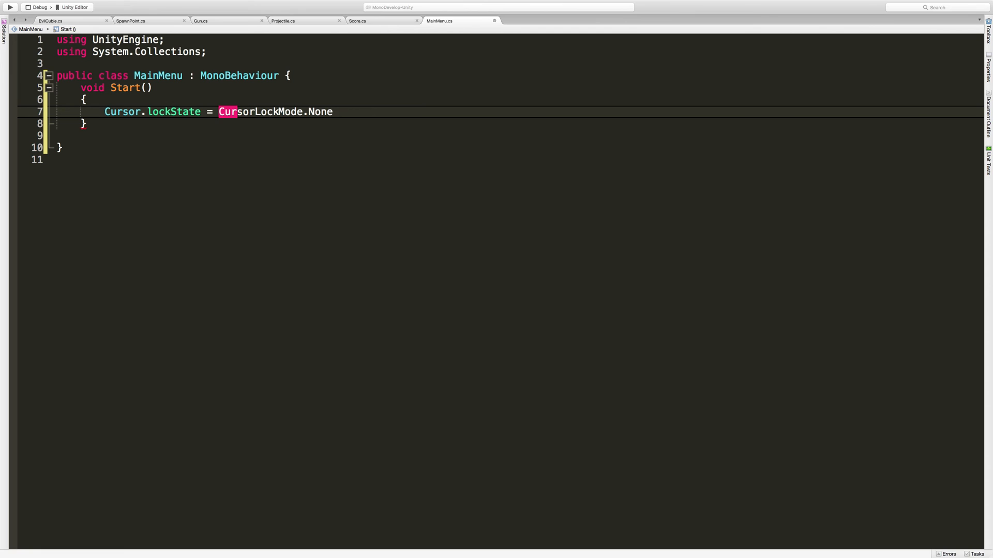
pyautogui.write('Cu')
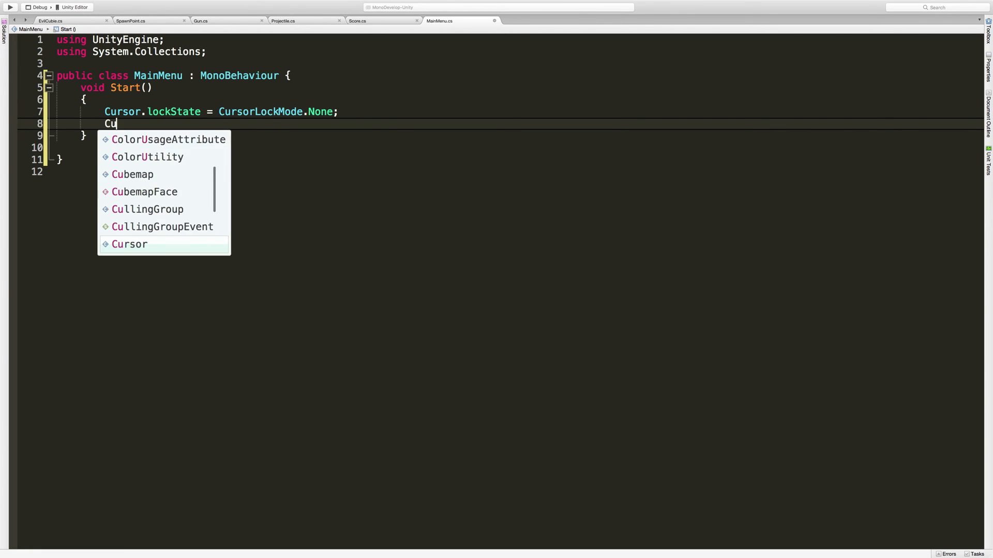
pyautogui.write('rsor.visible =')
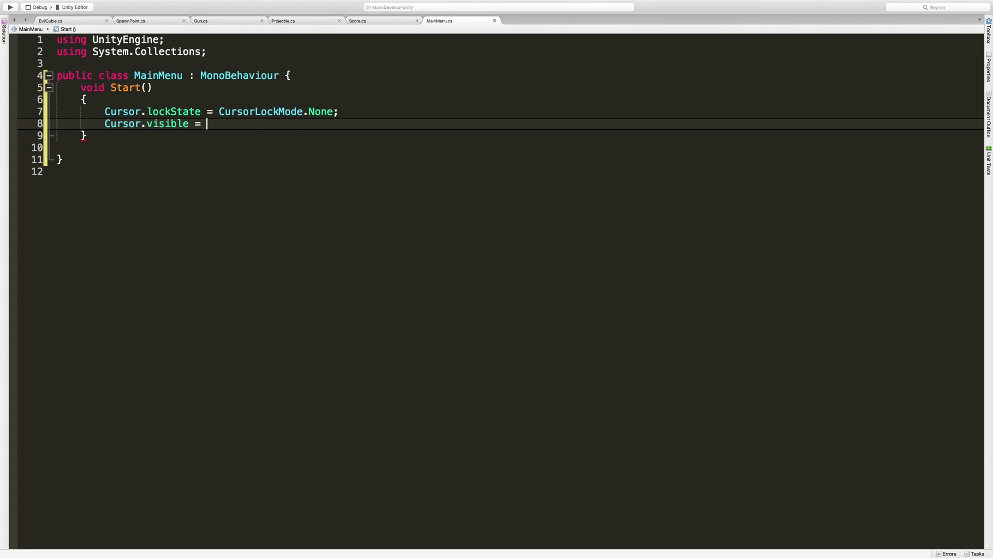
pyautogui.write('true;')
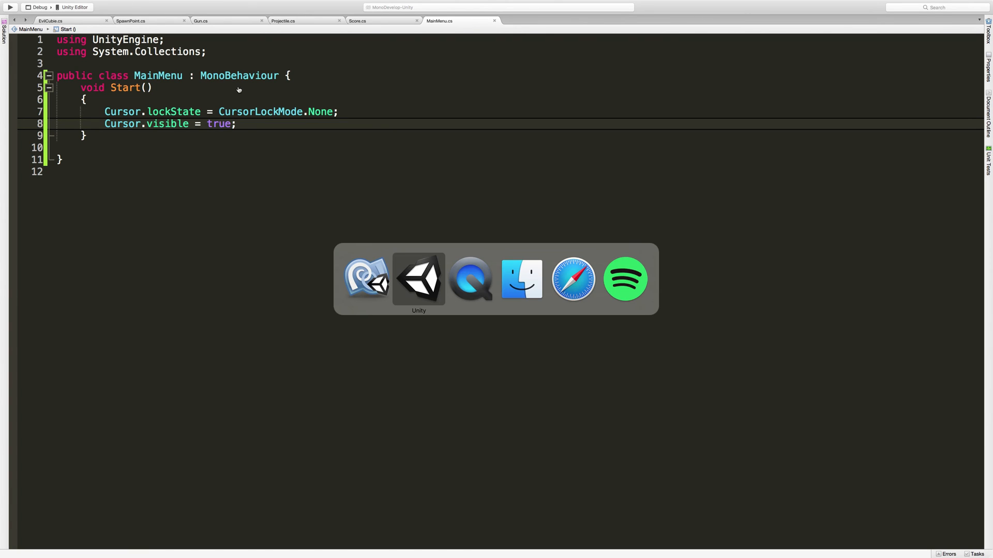
pyautogui.click(418, 279)
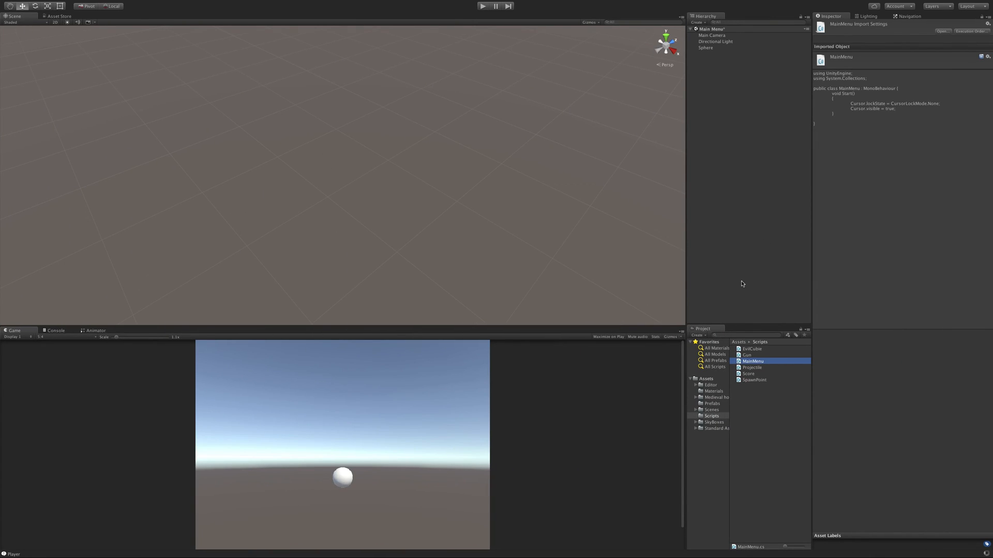
pyautogui.moveTo(717, 415)
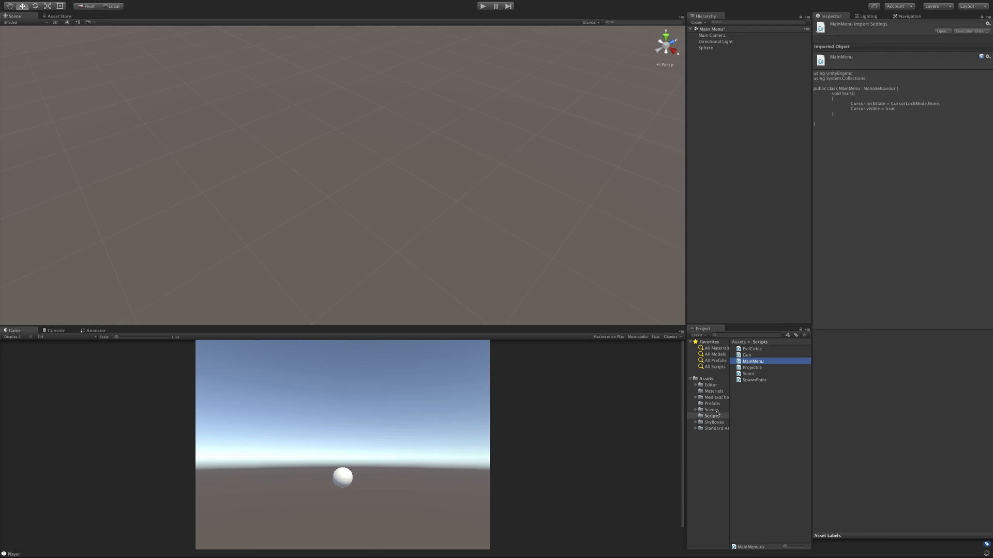
# Step: Save the Main Menu scene changes and open the Demo 1 scene
pyautogui.click(711, 410)
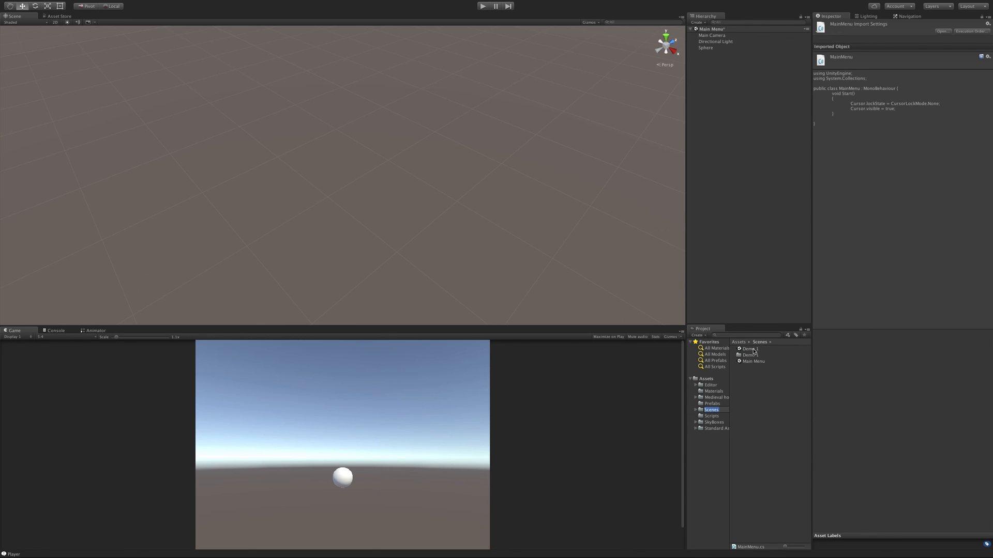
pyautogui.doubleClick(750, 349)
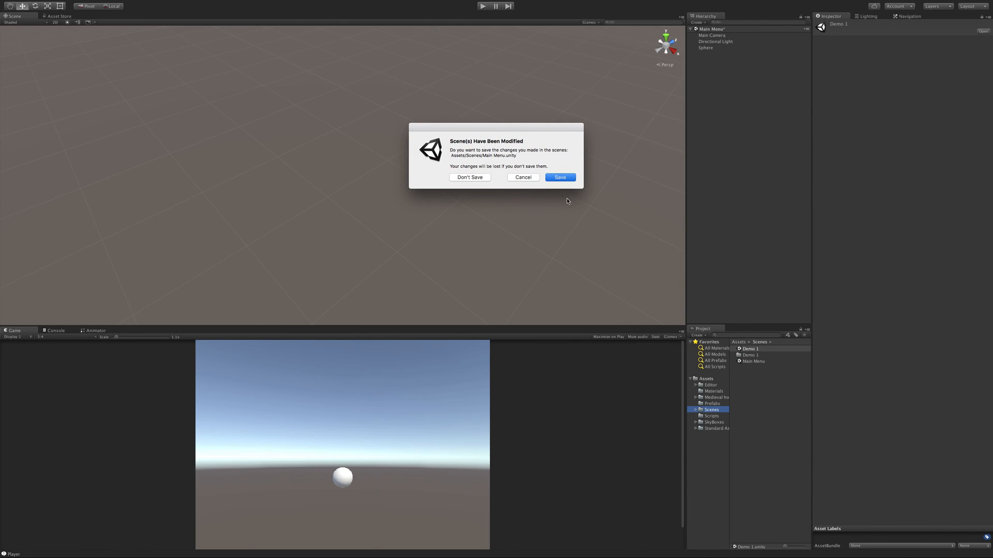
pyautogui.click(469, 178)
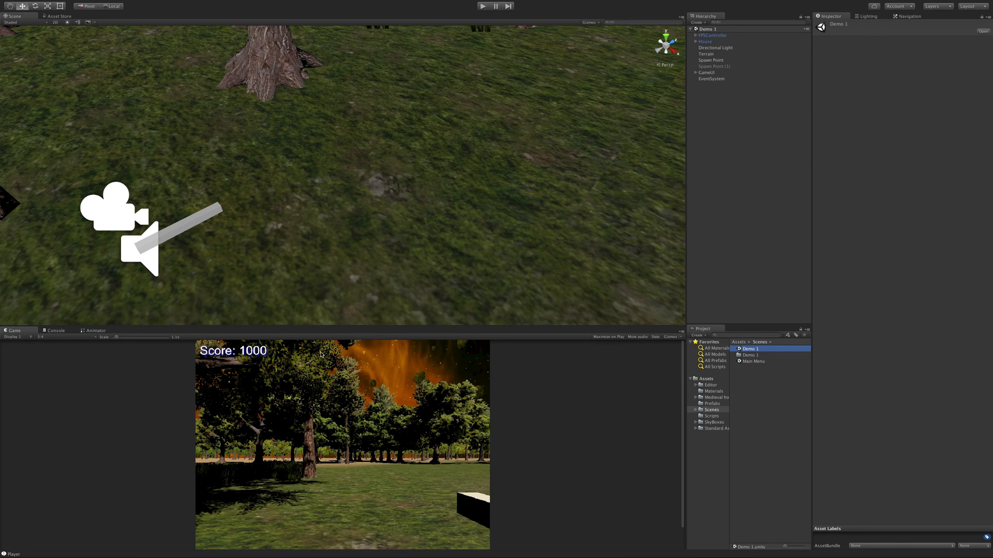
# Step: Play-test Demo 1 until getting hit loads Main Menu, then stop Play
pyautogui.click(483, 6)
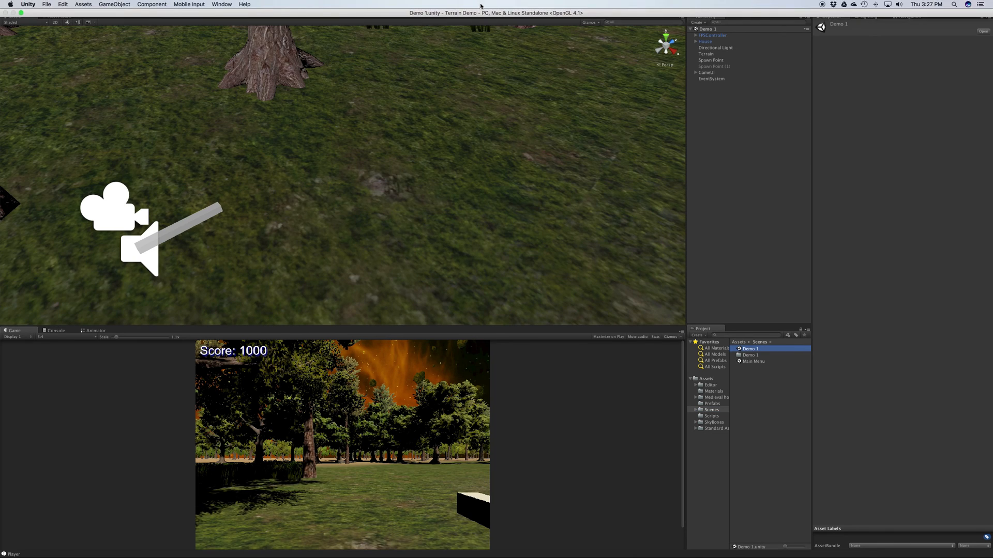
pyautogui.click(482, 6)
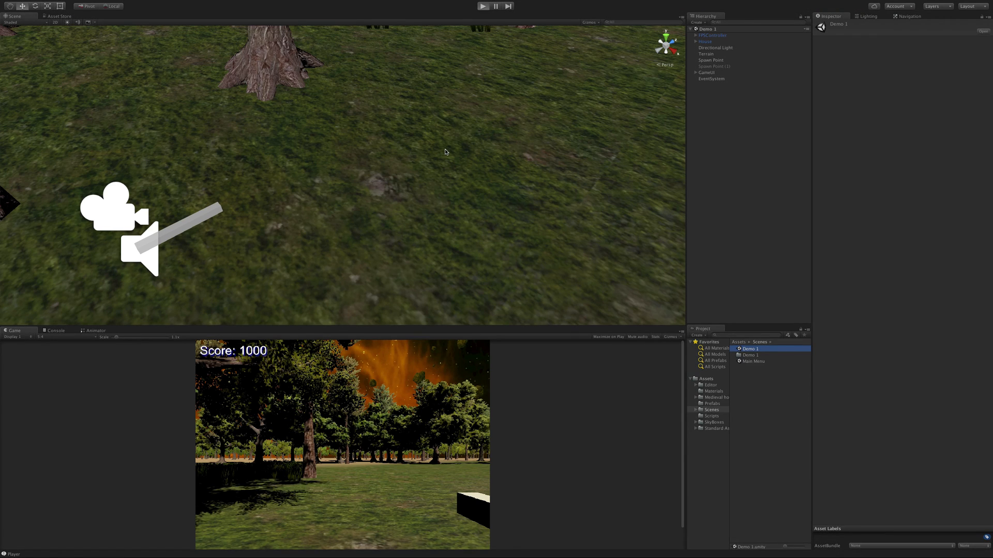
pyautogui.click(483, 6)
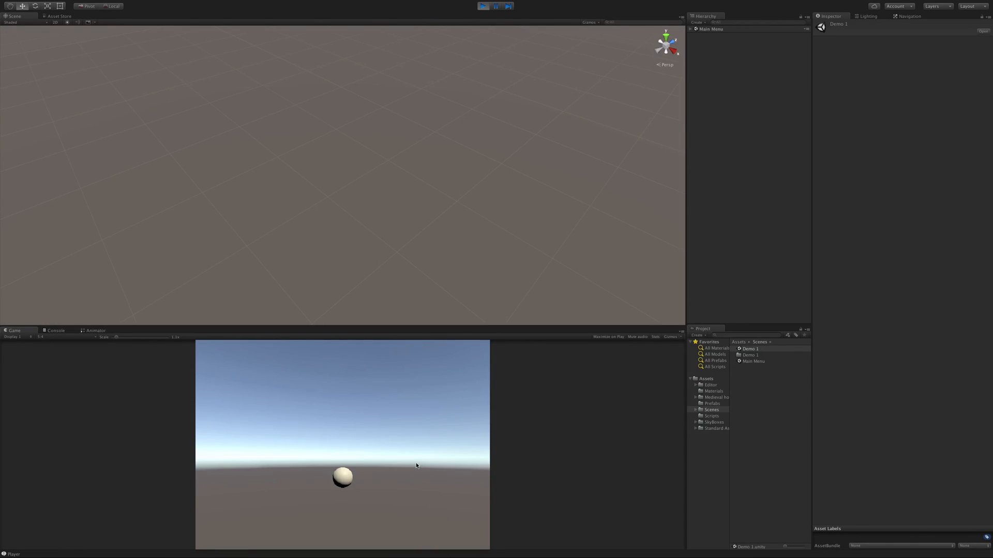
pyautogui.moveTo(364, 459)
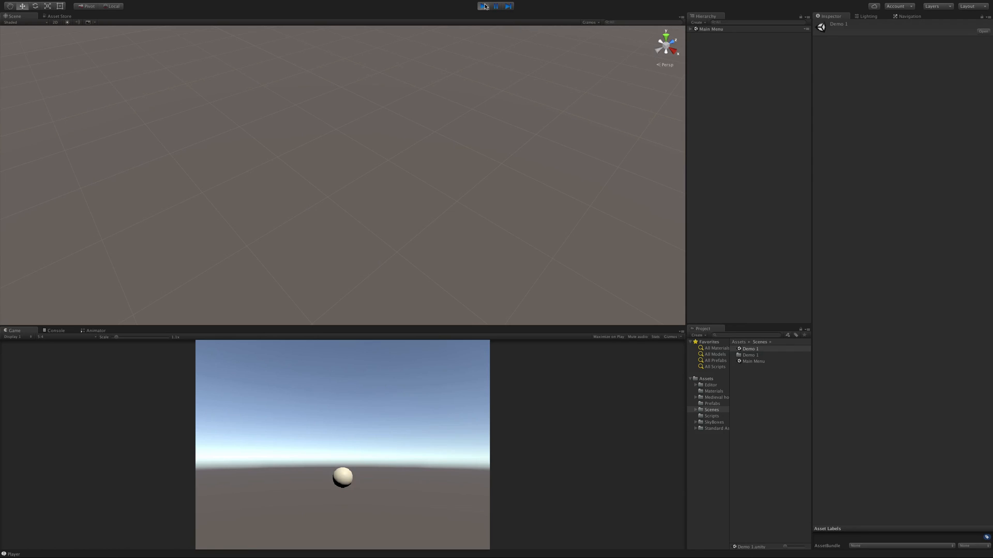
pyautogui.click(482, 6)
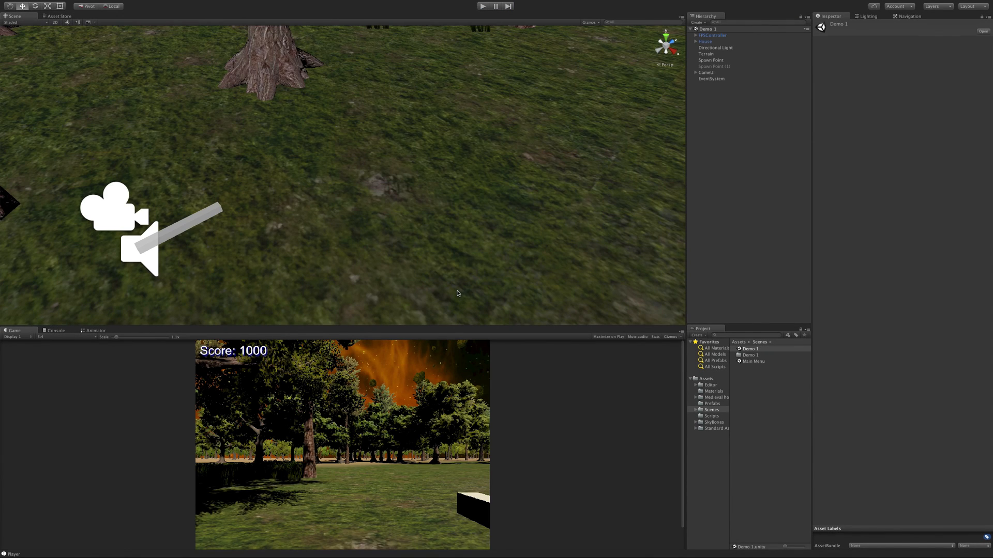